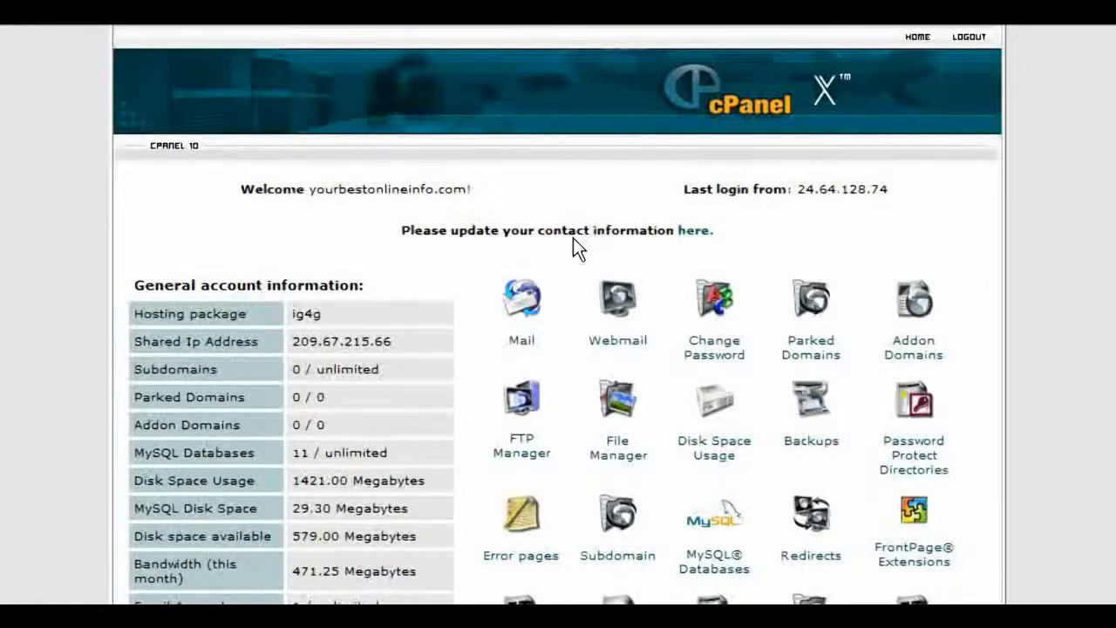
mouse_move(148, 70)
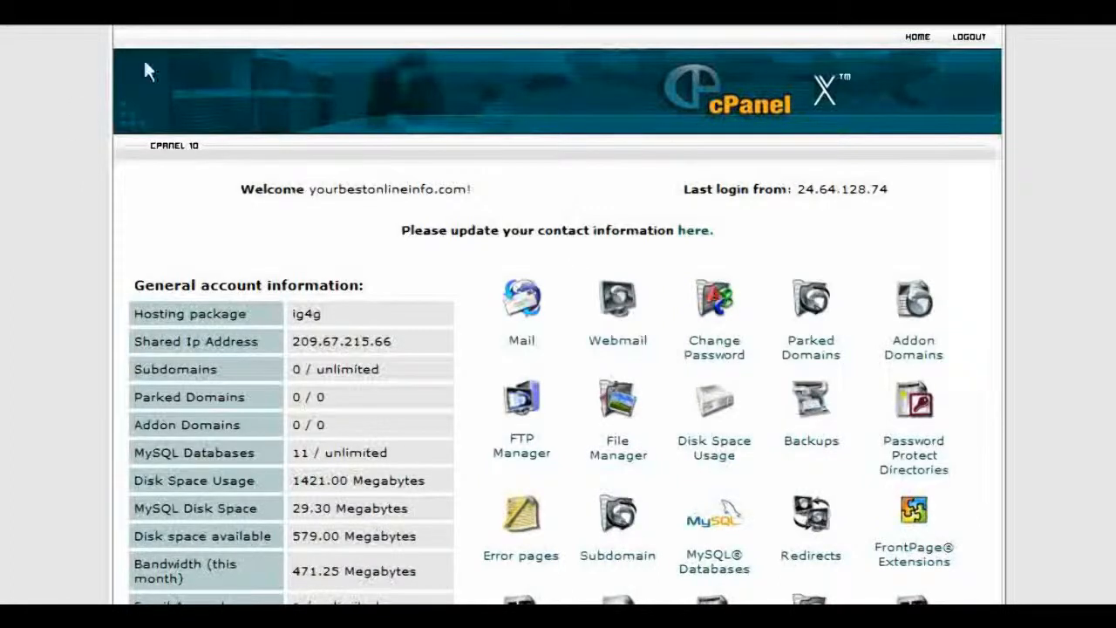
mouse_move(922, 425)
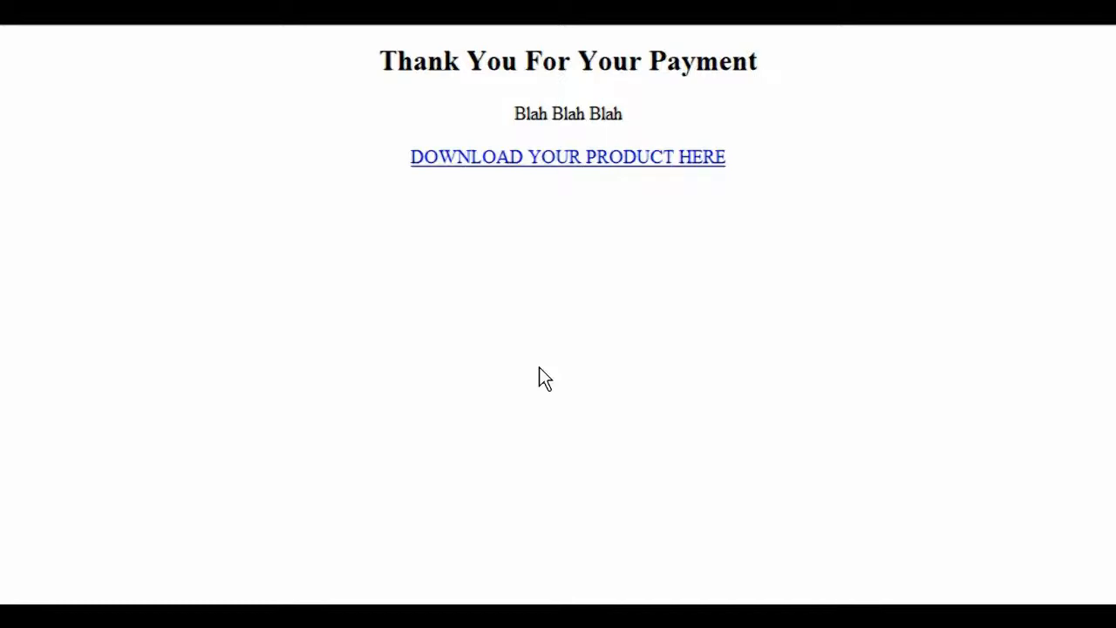
mouse_move(427, 202)
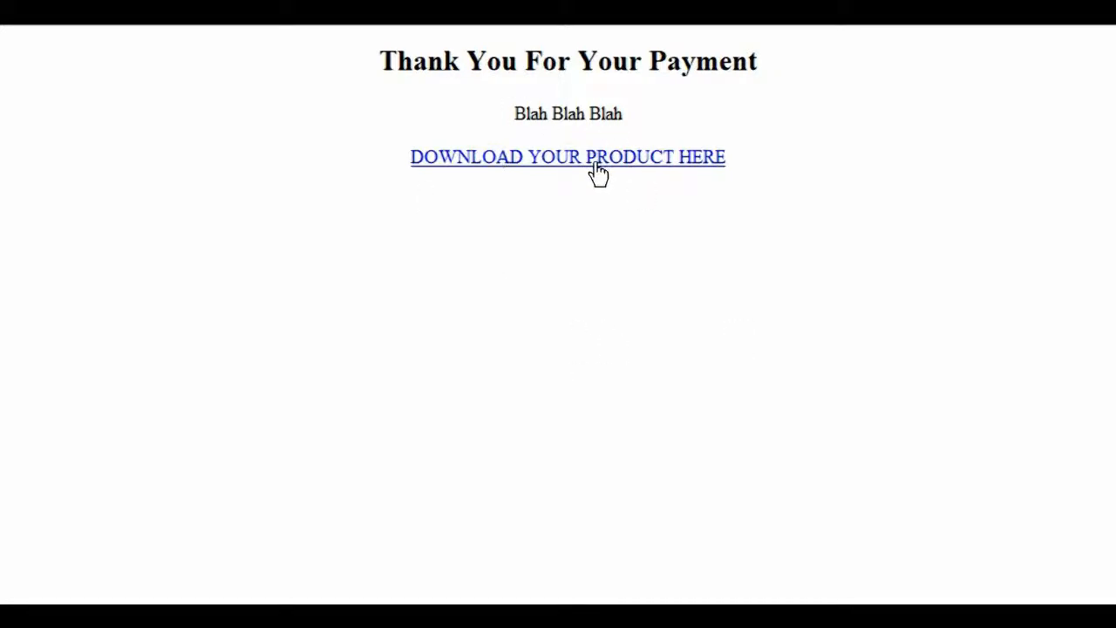
mouse_move(591, 172)
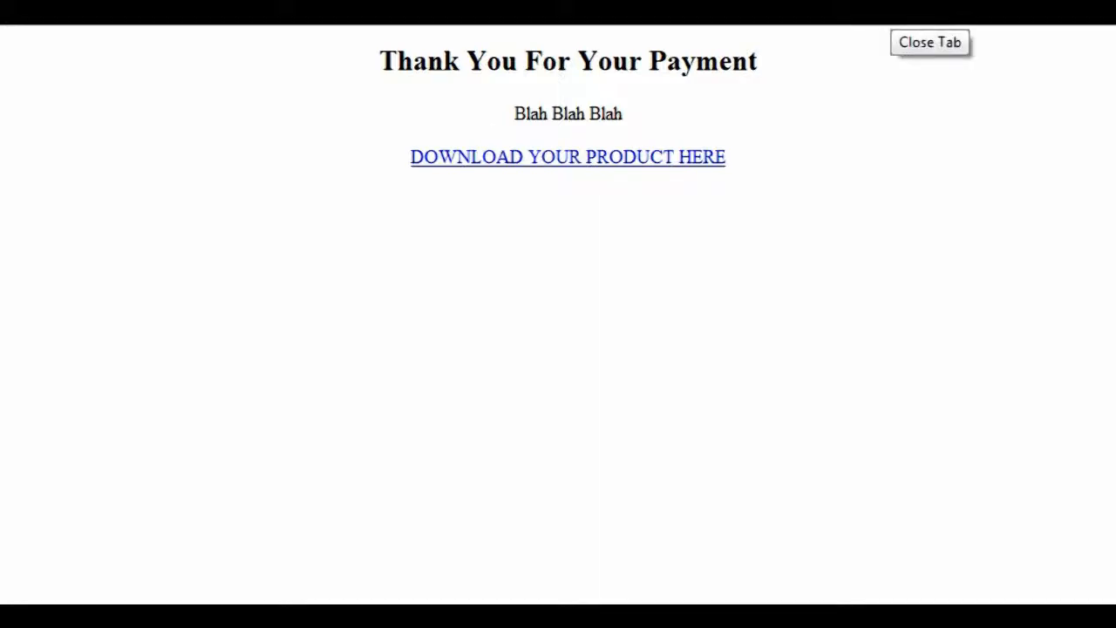
Close the thank-you page tab and land back on the cPanel home dashboard.
left_click(569, 157)
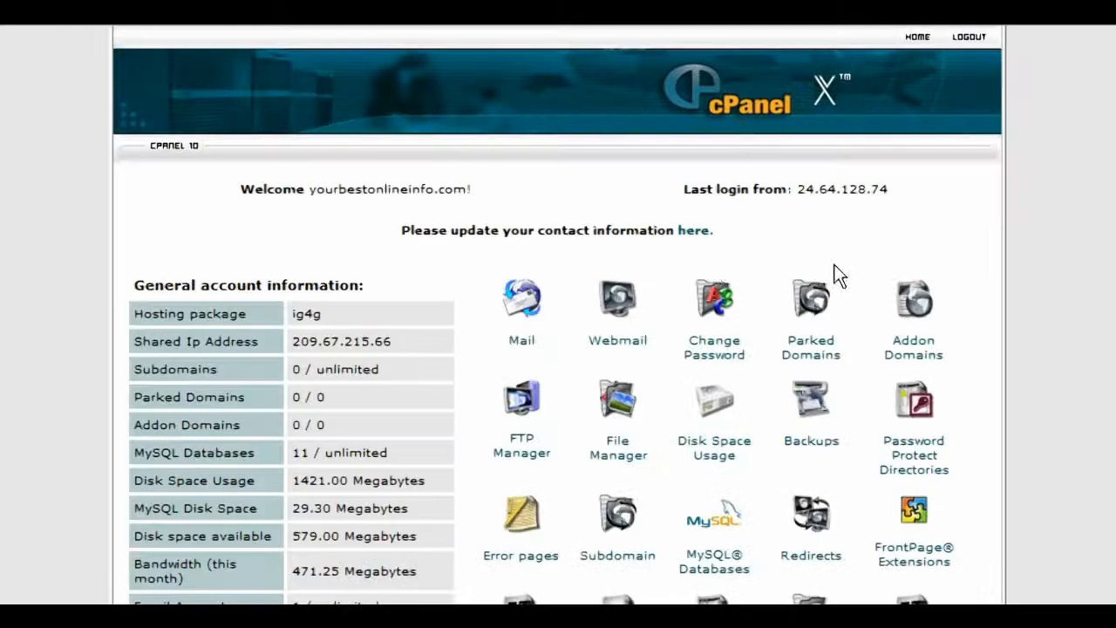
scroll("down", 3)
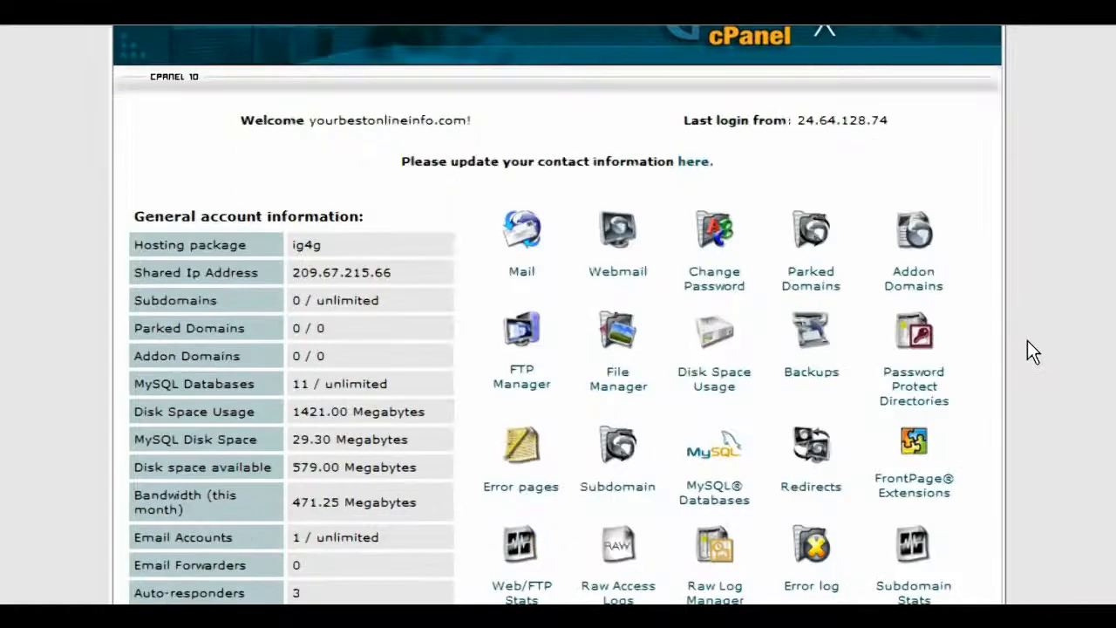
mouse_move(913, 335)
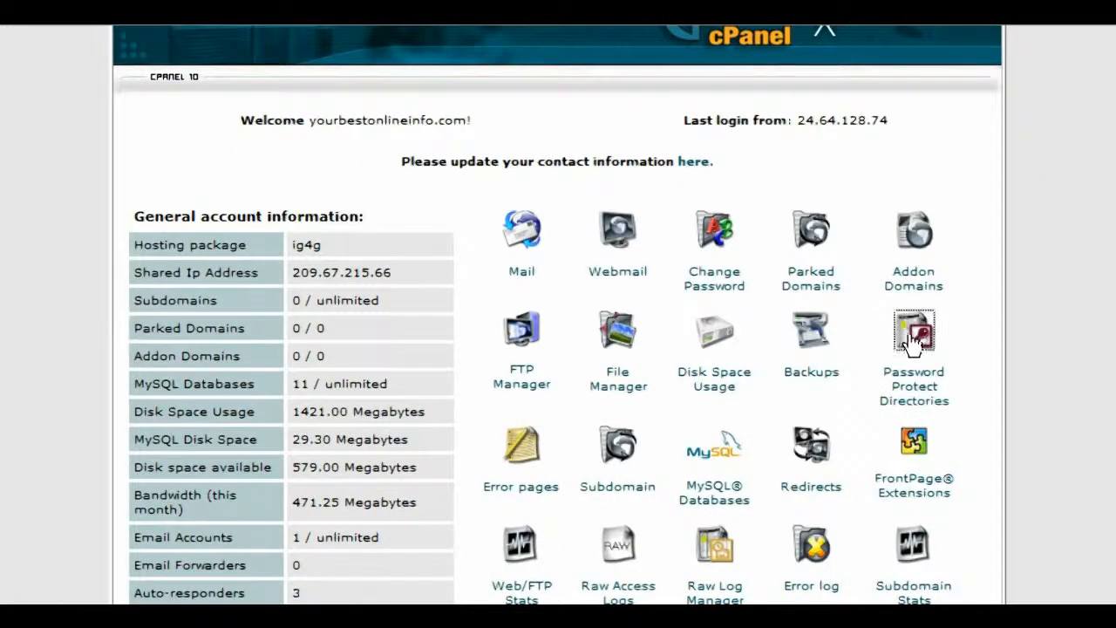
left_click(914, 333)
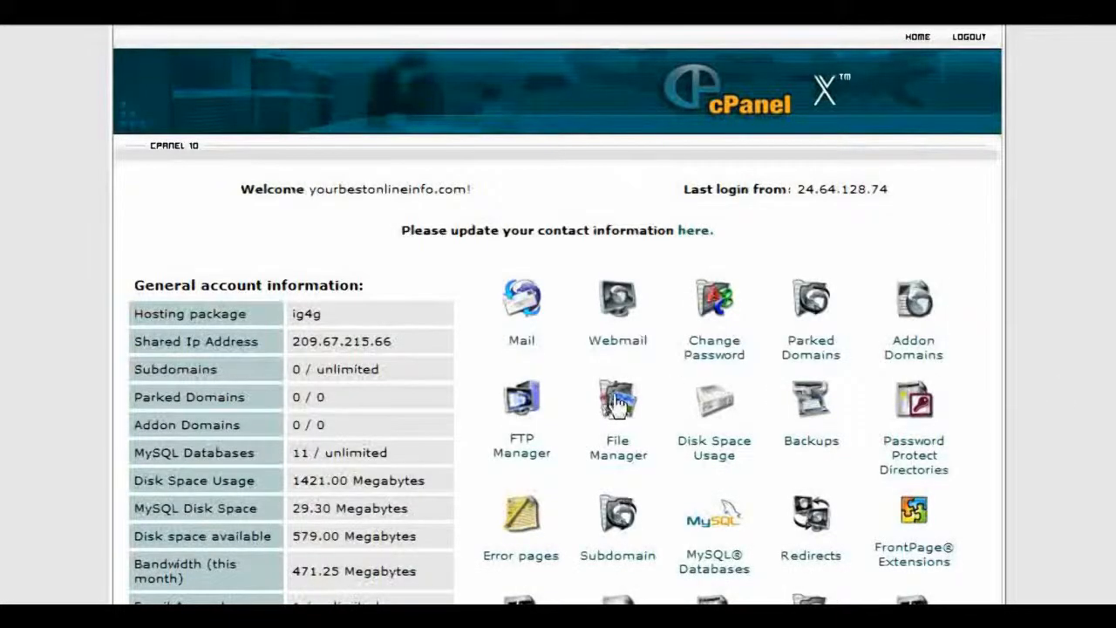
Enter File Manager and browse into the public_html folder.
left_click(617, 401)
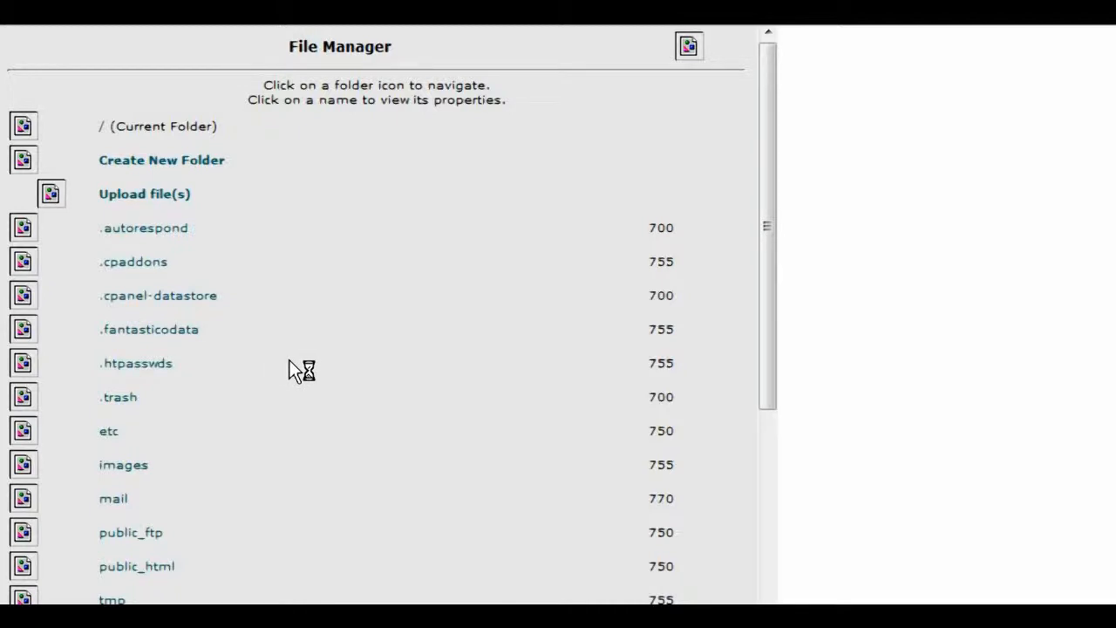
scroll("down", 3)
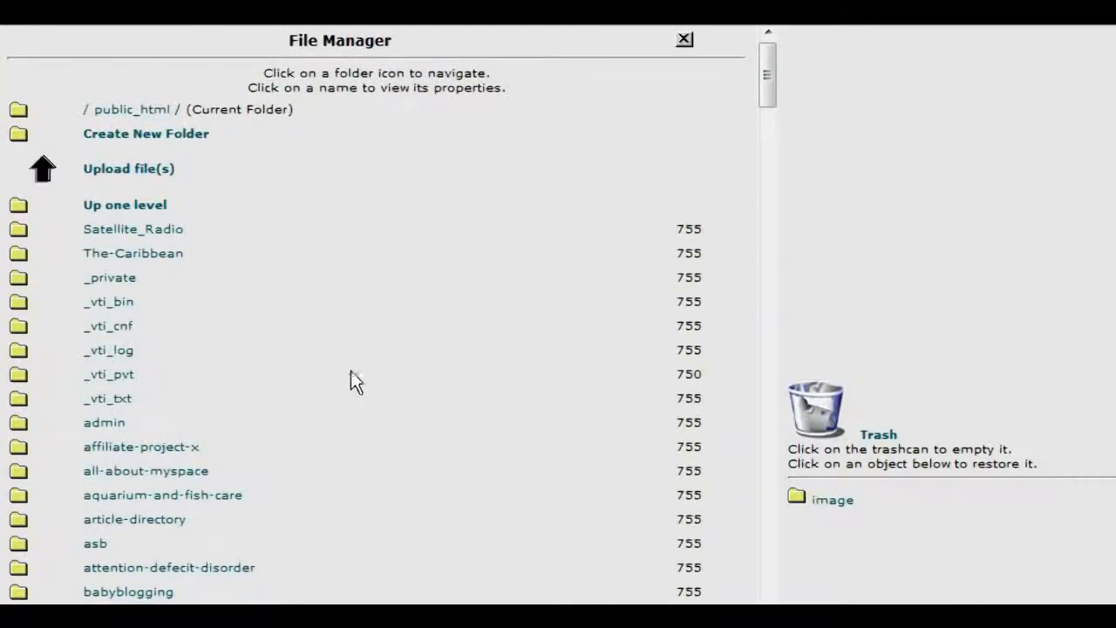
mouse_move(357, 244)
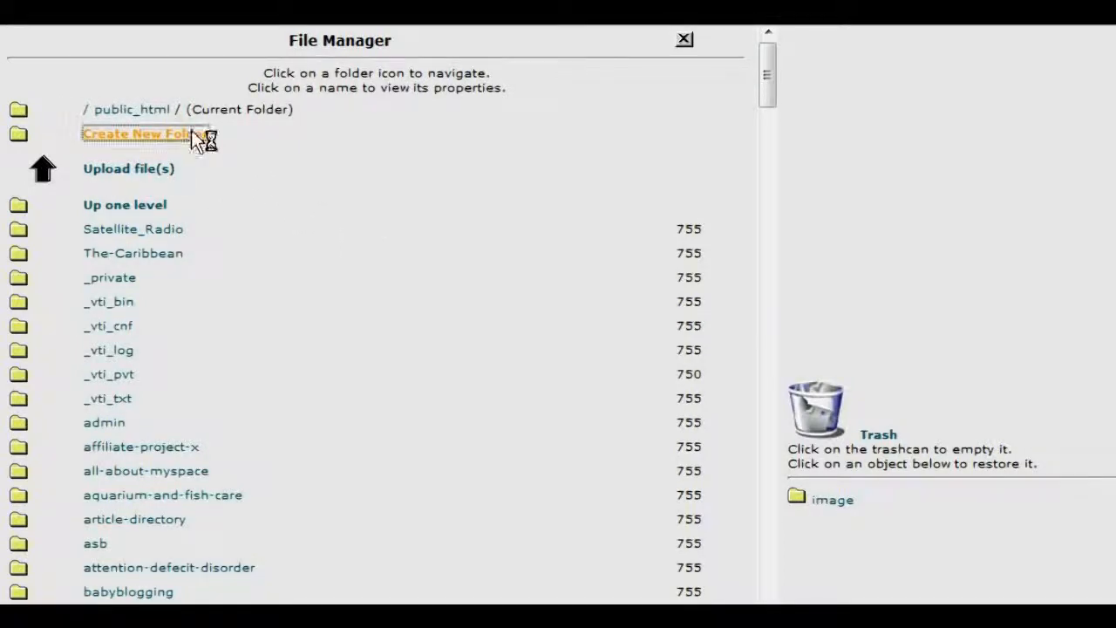
Create a folder named password-protected in public_html and confirm it appears in the listing.
left_click(136, 132)
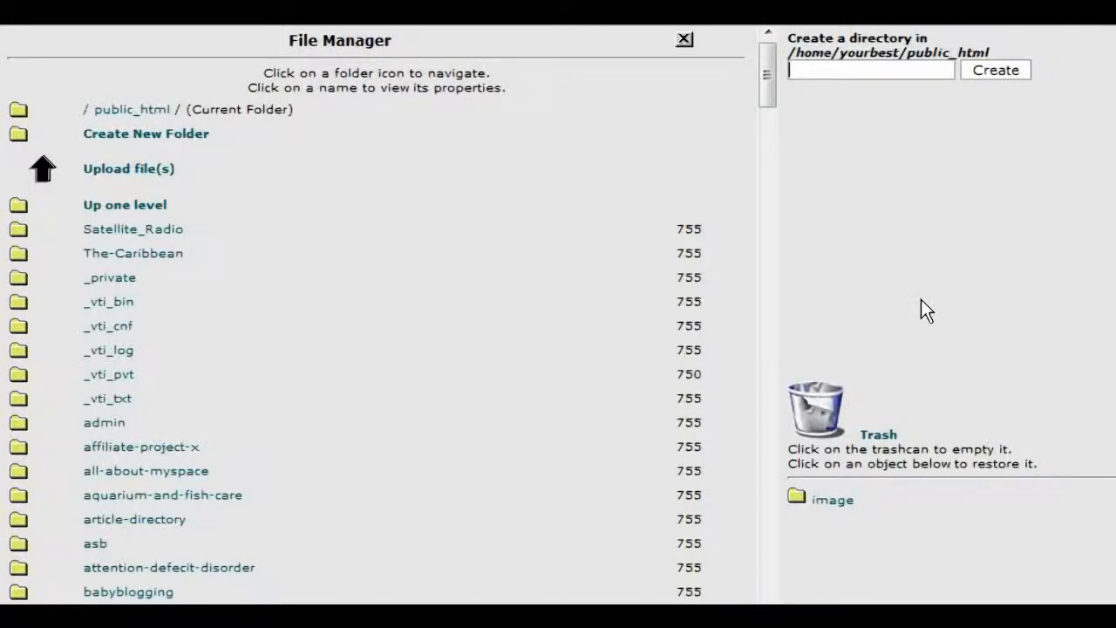
type("pas")
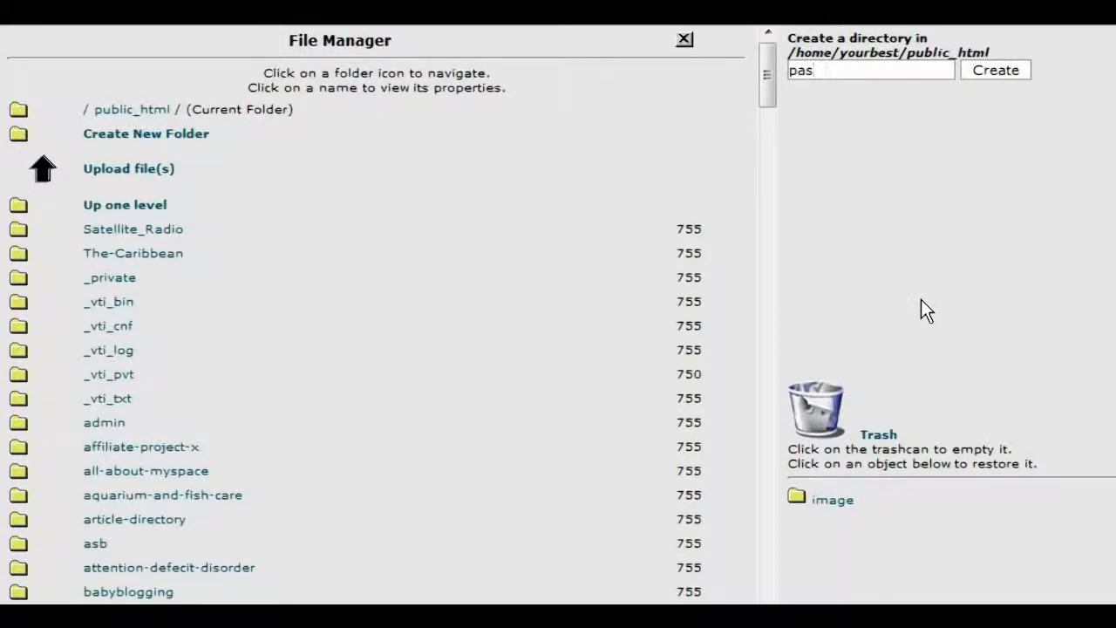
type("swo")
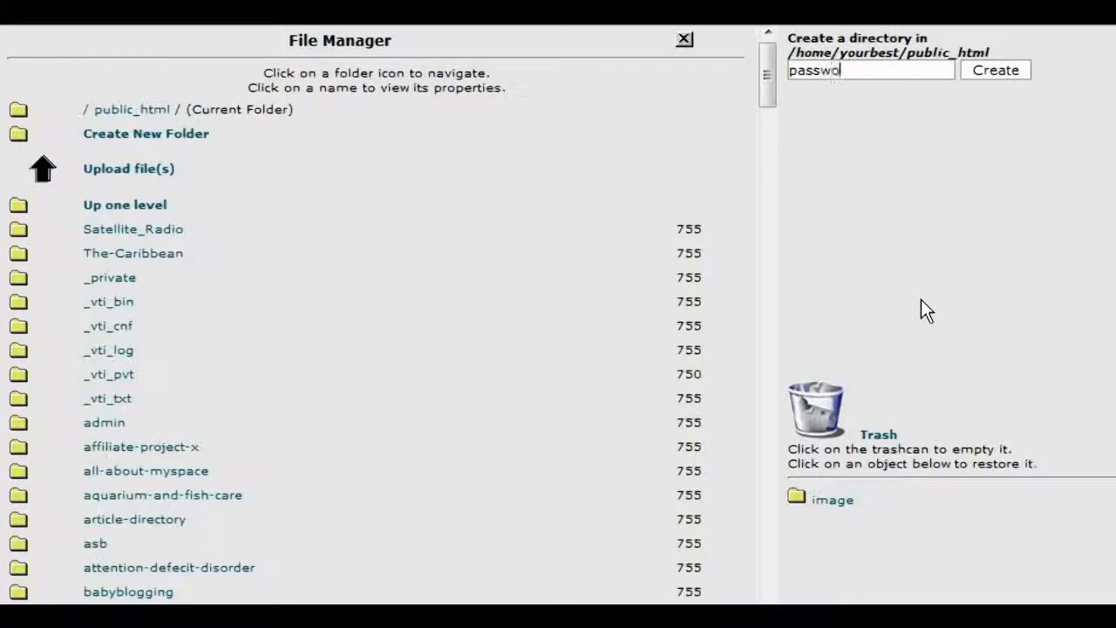
type("rd-protecte")
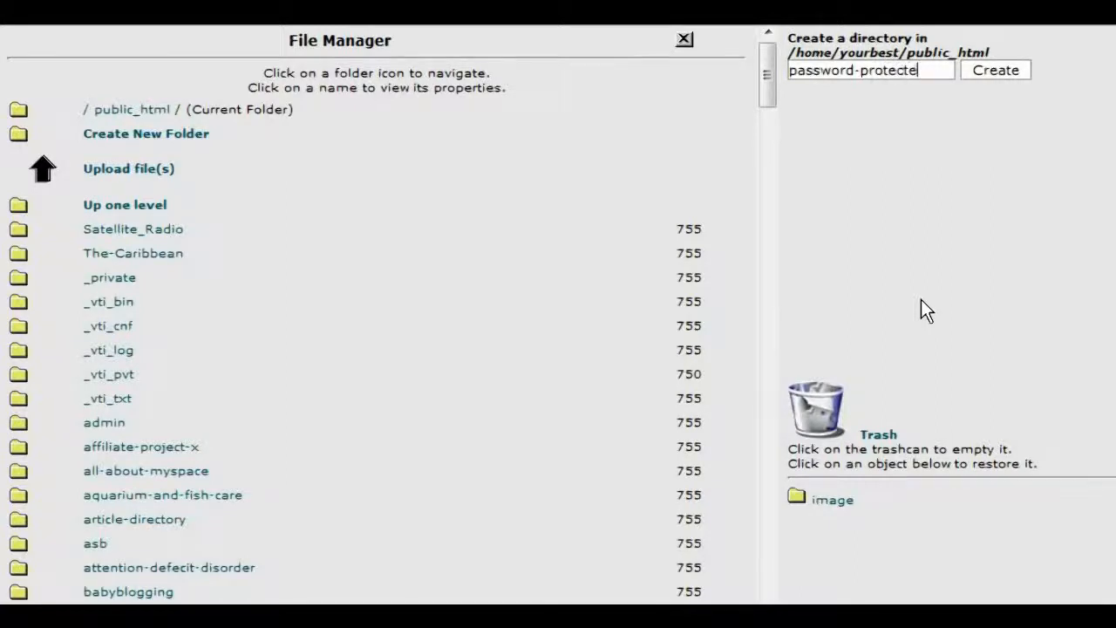
type("d")
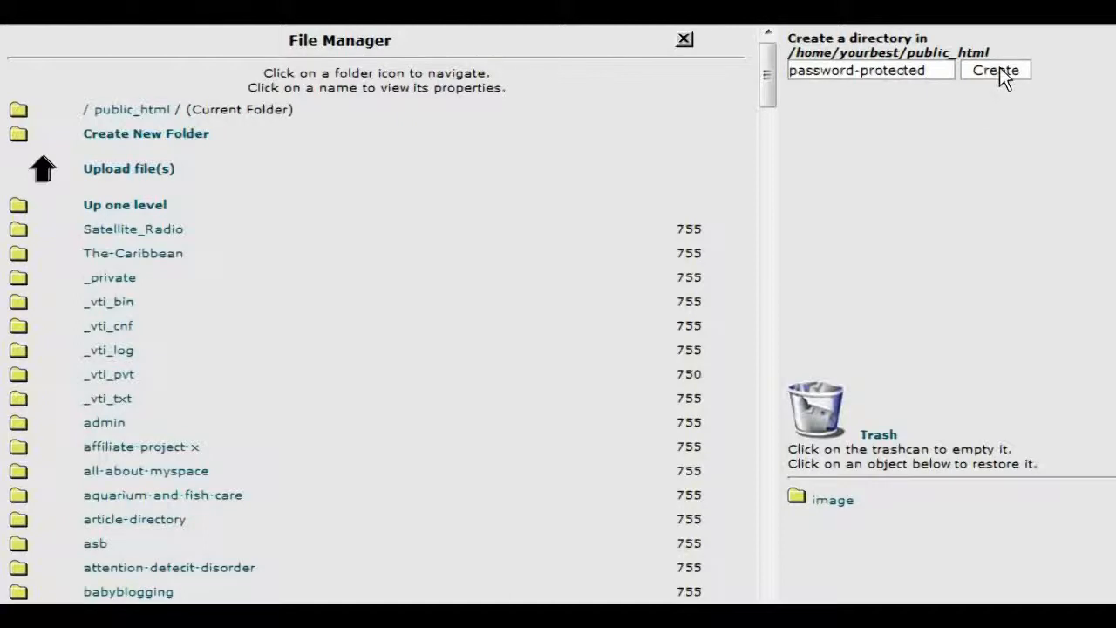
left_click(994, 70)
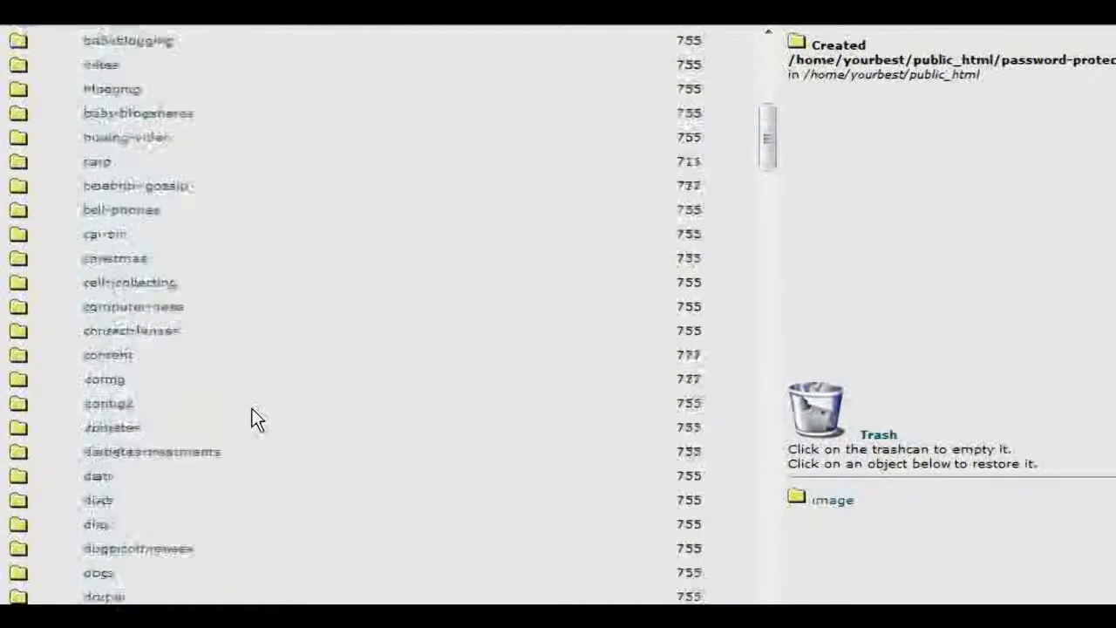
scroll("down", 3)
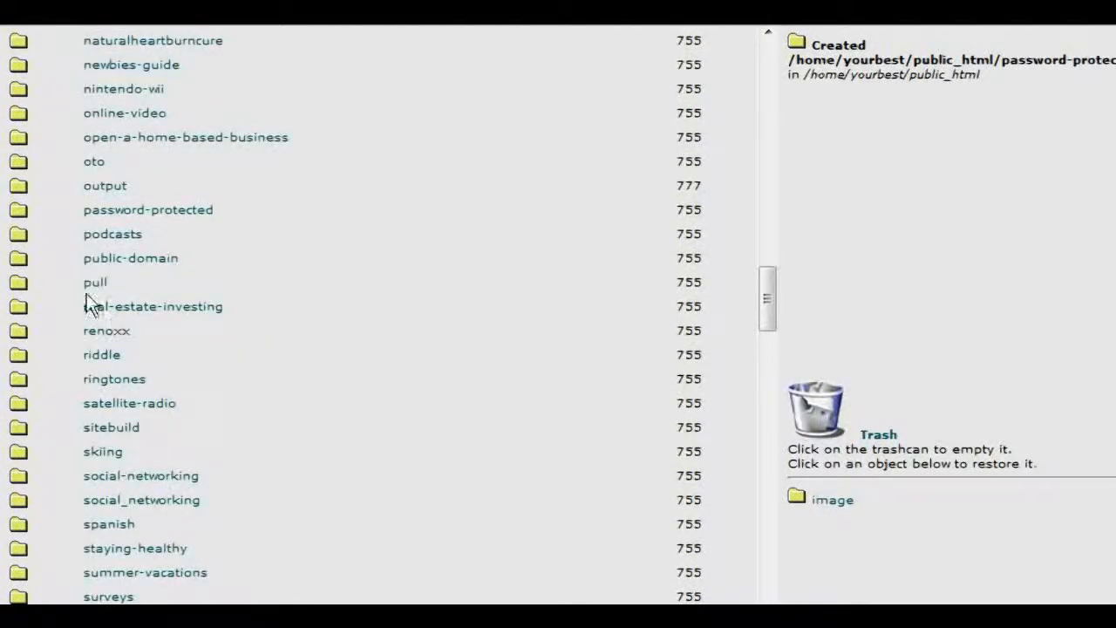
mouse_move(253, 234)
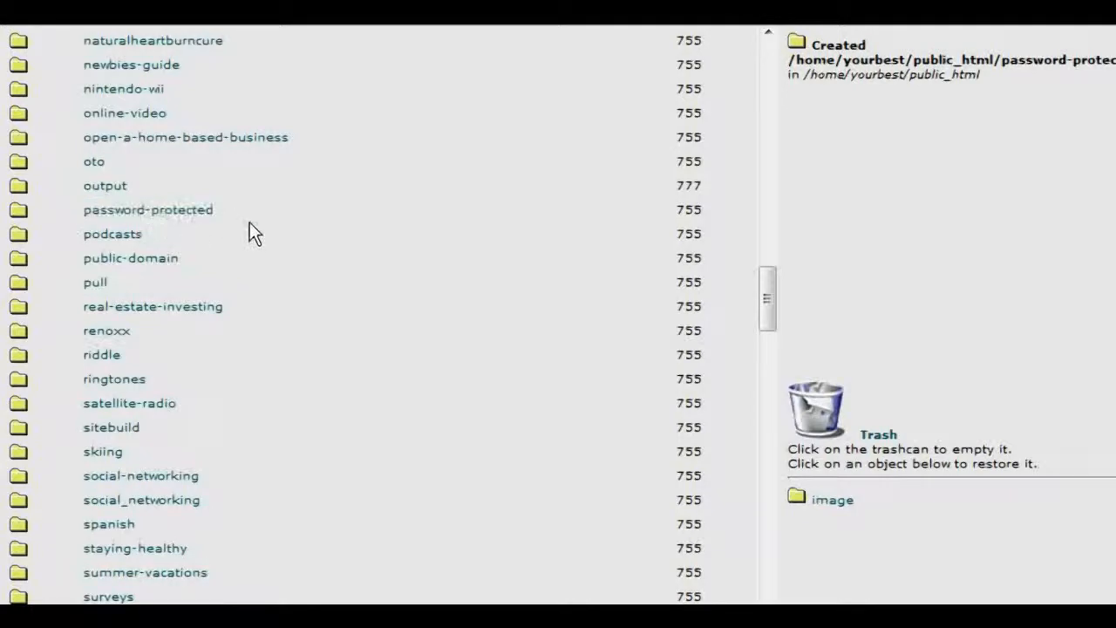
scroll("up", 3)
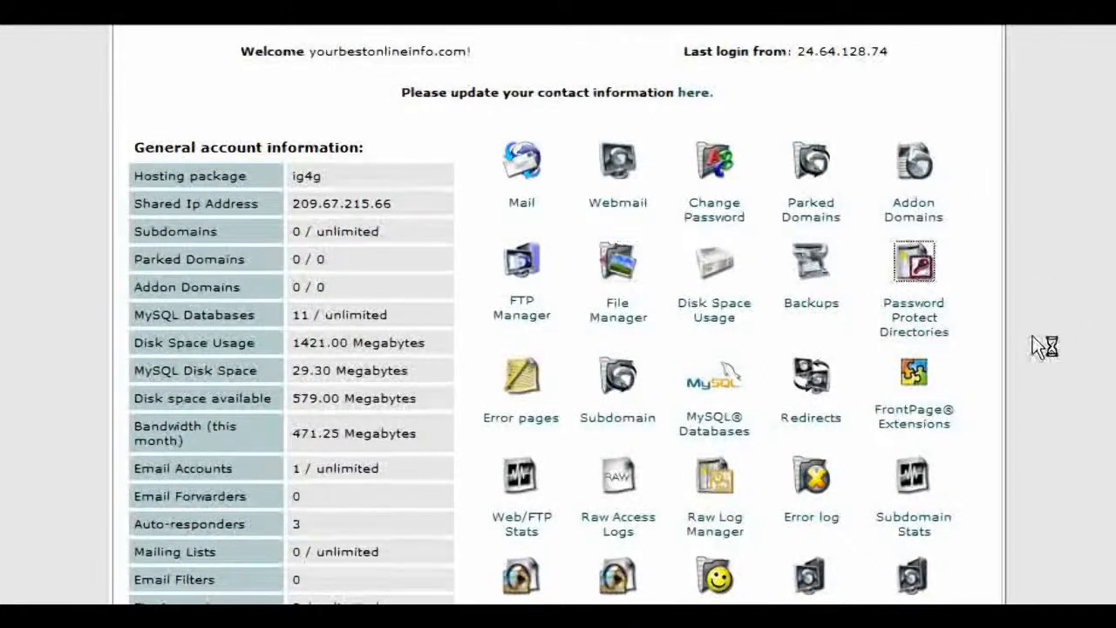
Use Password Protect Directories and select the password-protected folder for protection.
left_click(913, 260)
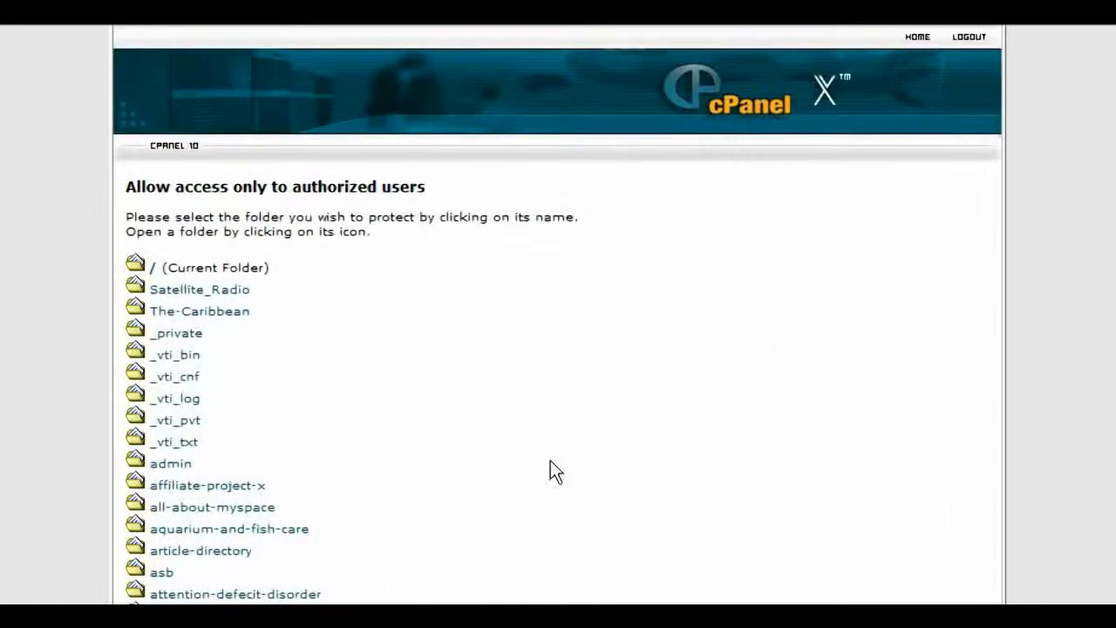
scroll("down", 3)
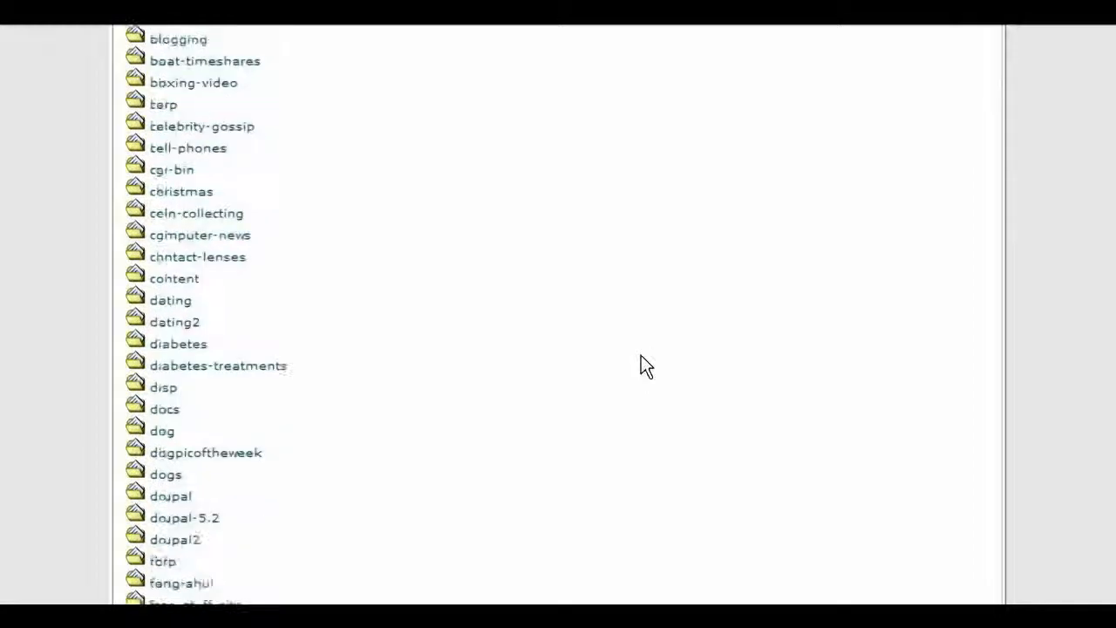
scroll("down", 3)
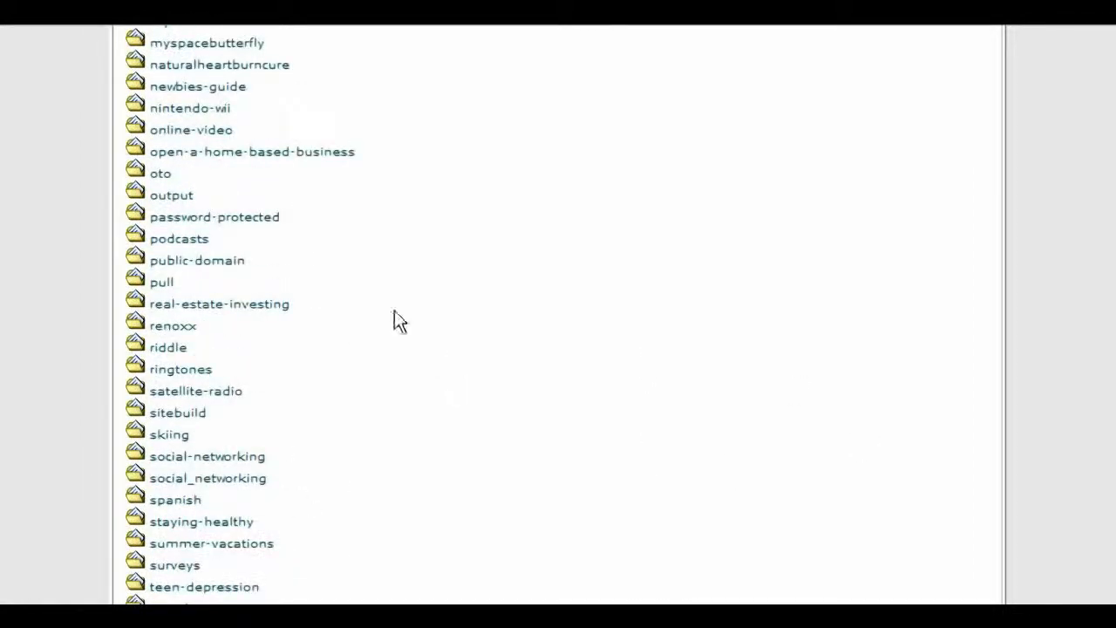
left_click(214, 216)
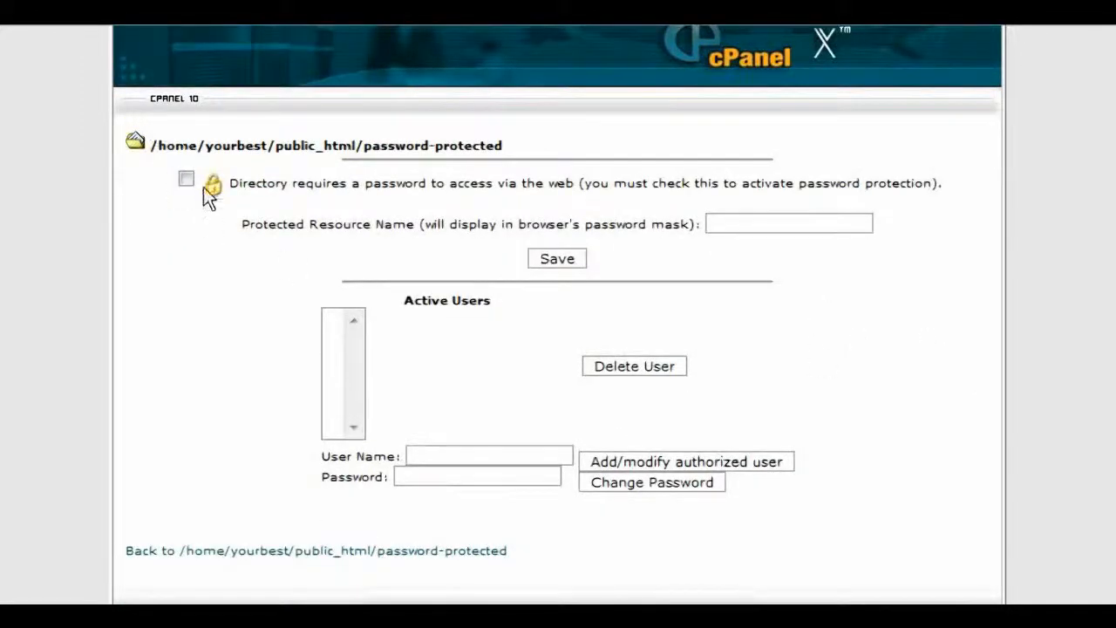
left_click(185, 178)
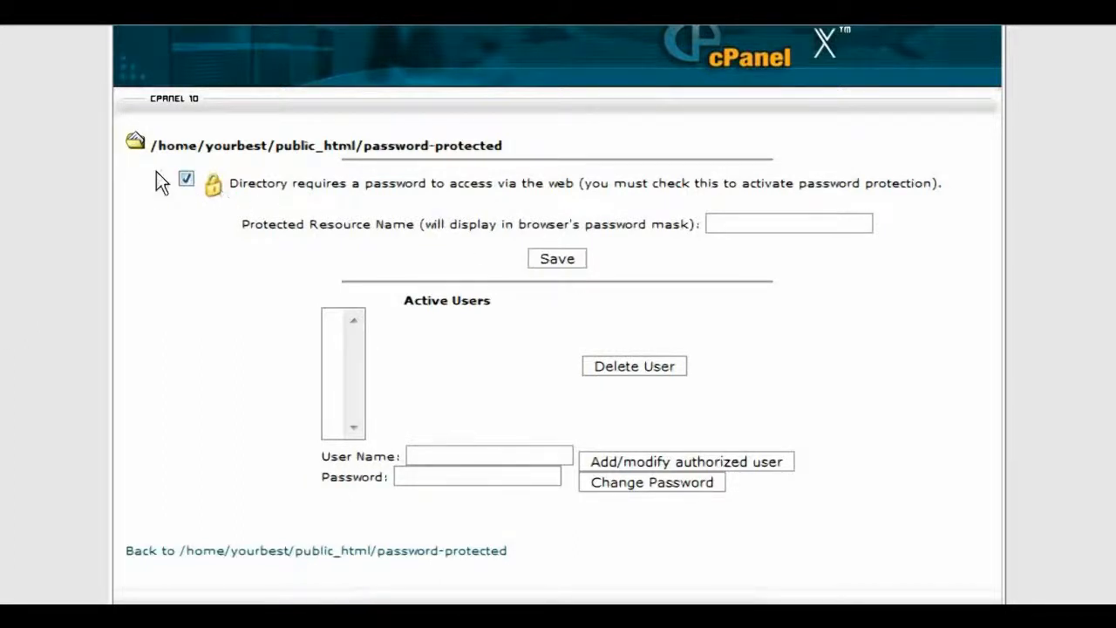
left_click(556, 258)
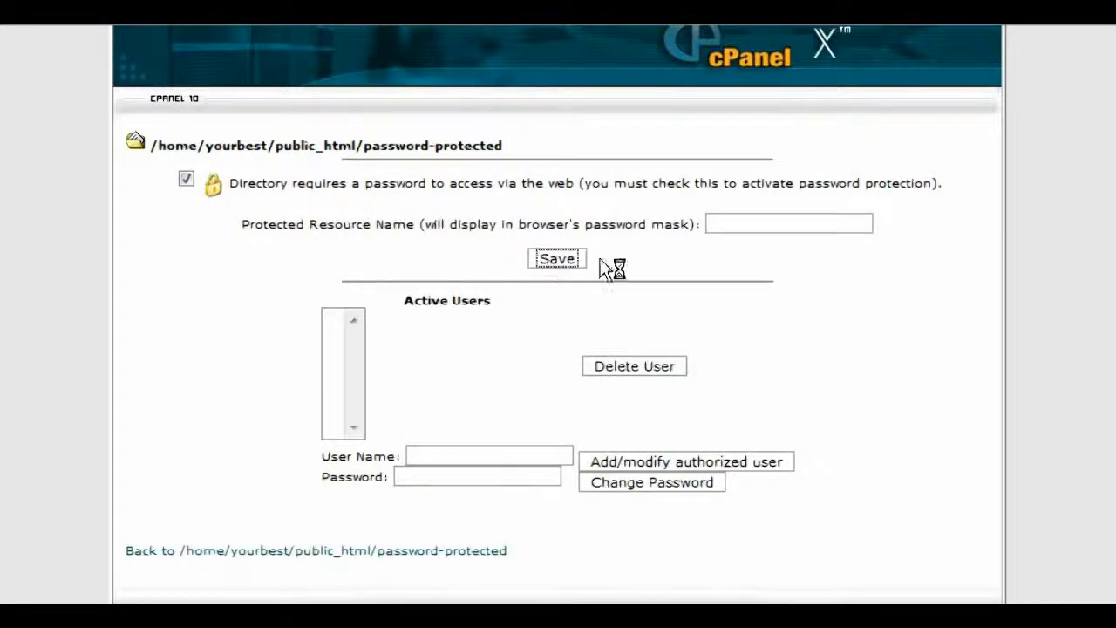
left_click(556, 258)
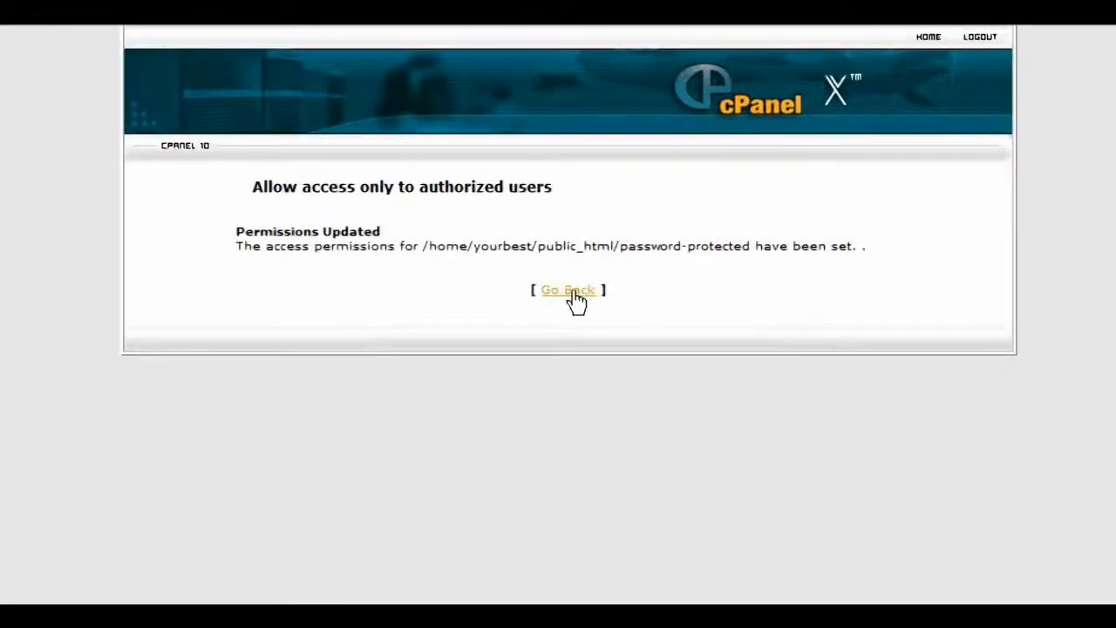
left_click(569, 289)
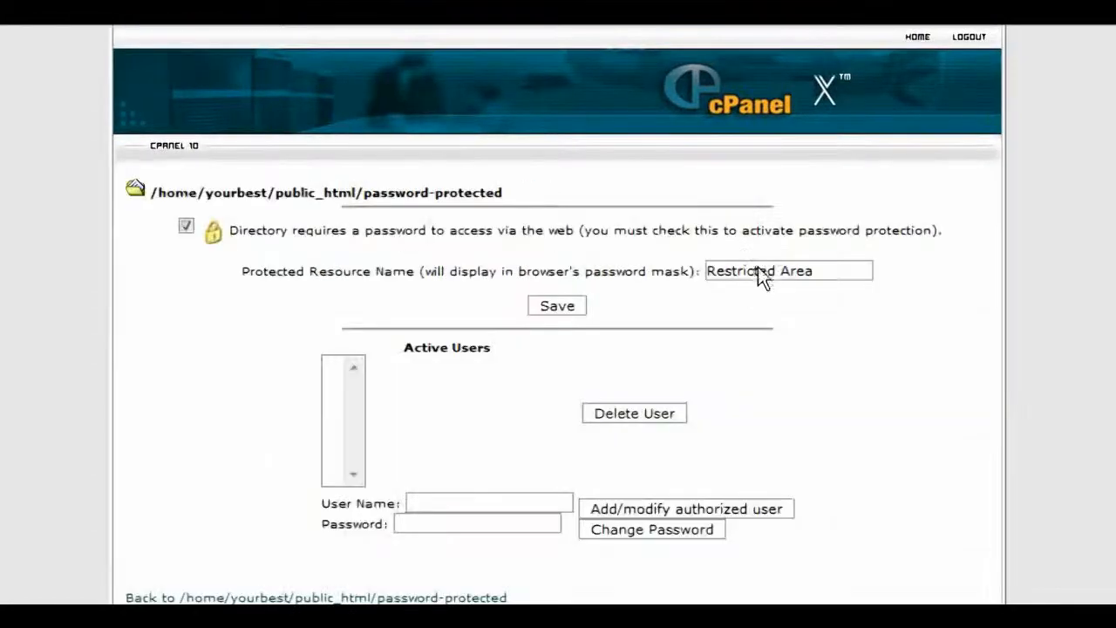
scroll("down", 3)
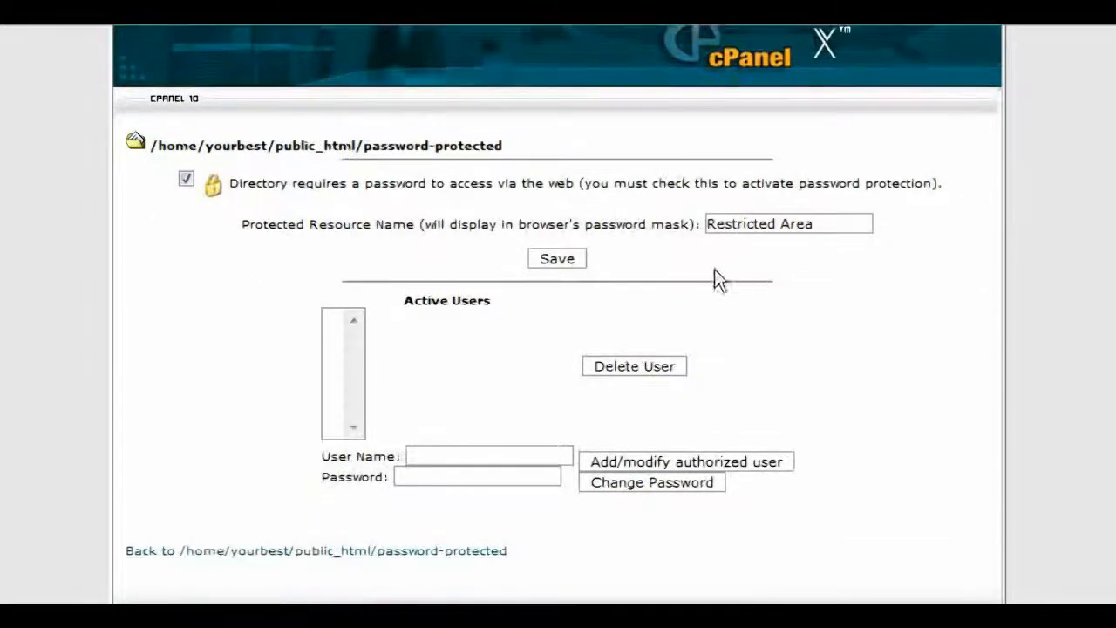
mouse_move(207, 357)
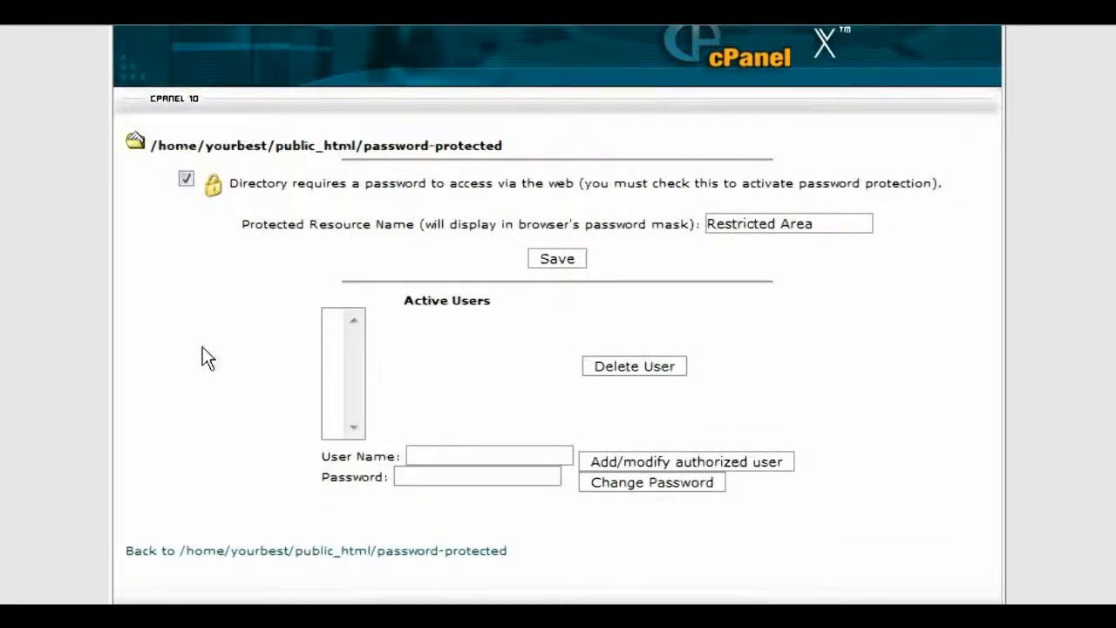
mouse_move(872, 438)
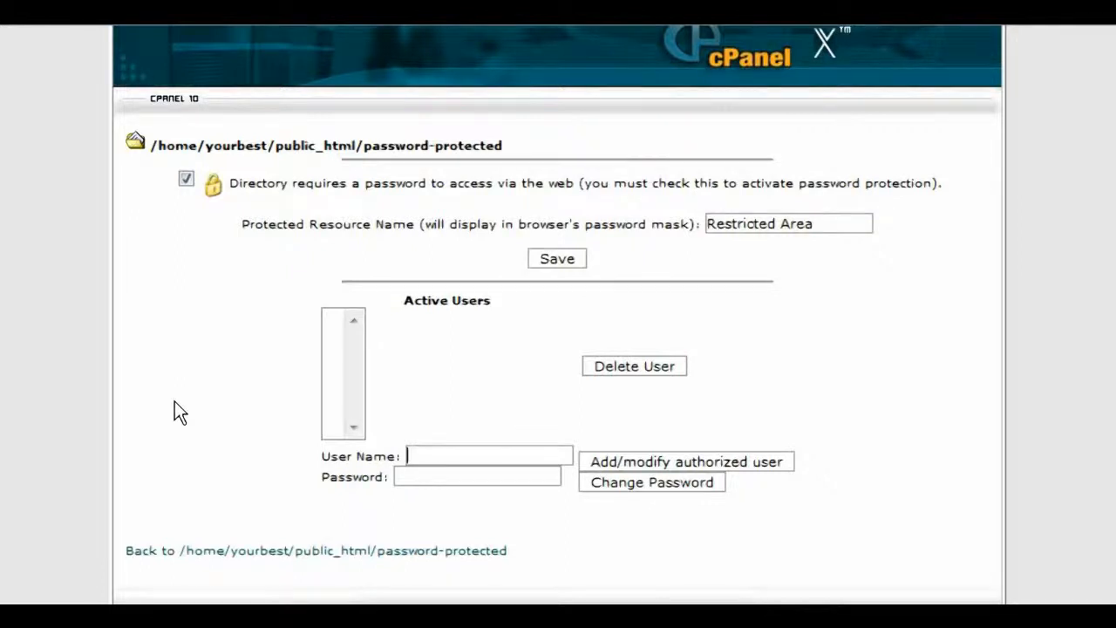
Add user tim with a password as an authorized user, then go back to the folder's settings.
type("tim")
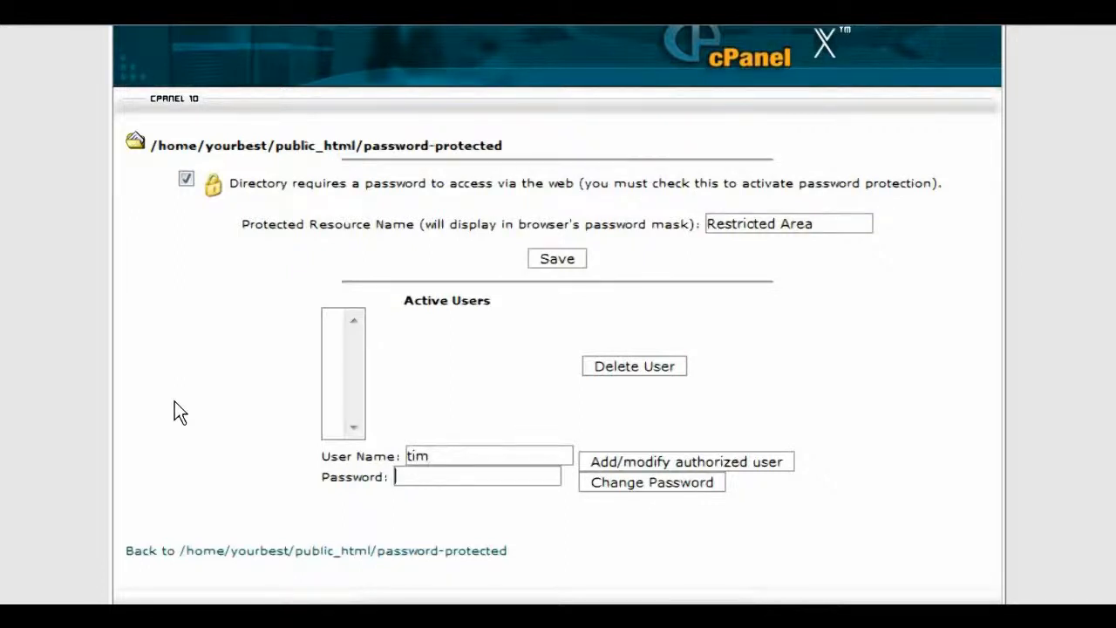
type("password")
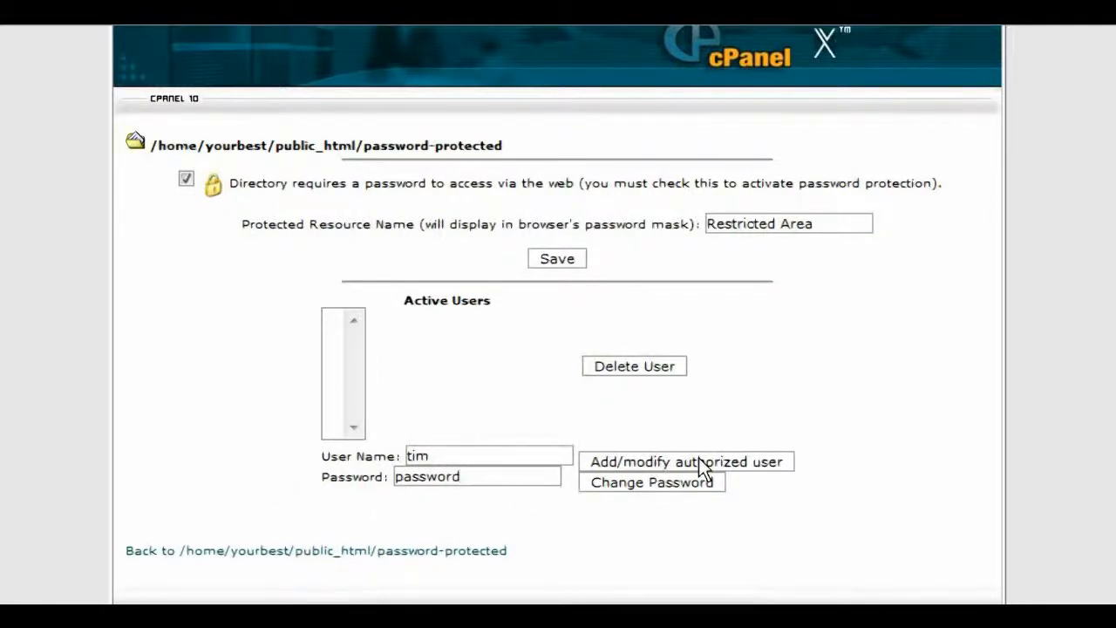
left_click(685, 461)
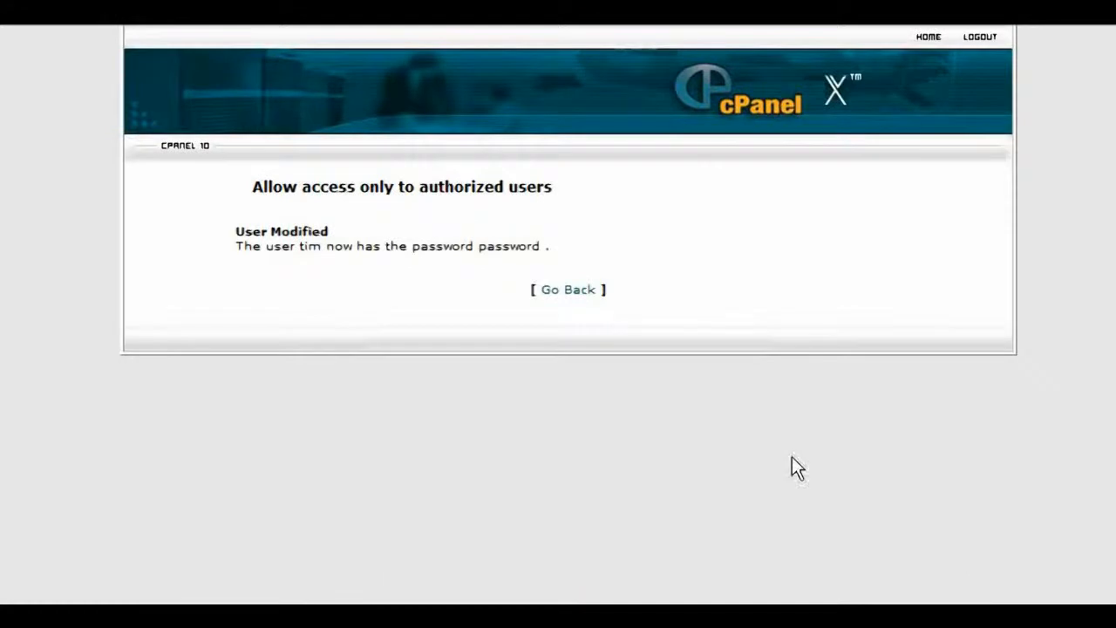
left_click(569, 289)
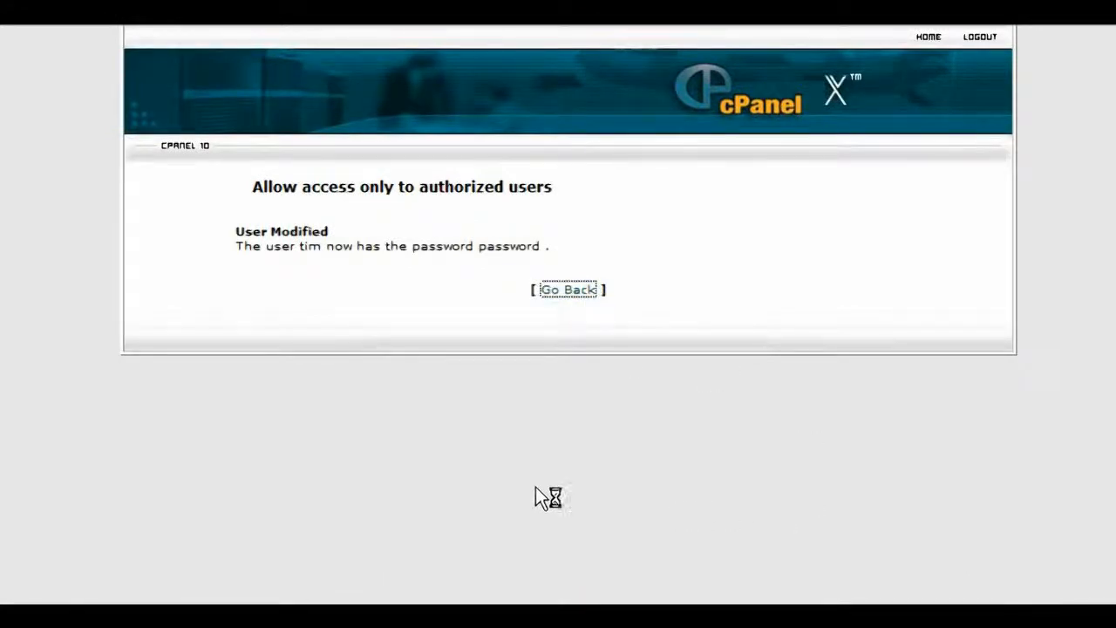
left_click(569, 289)
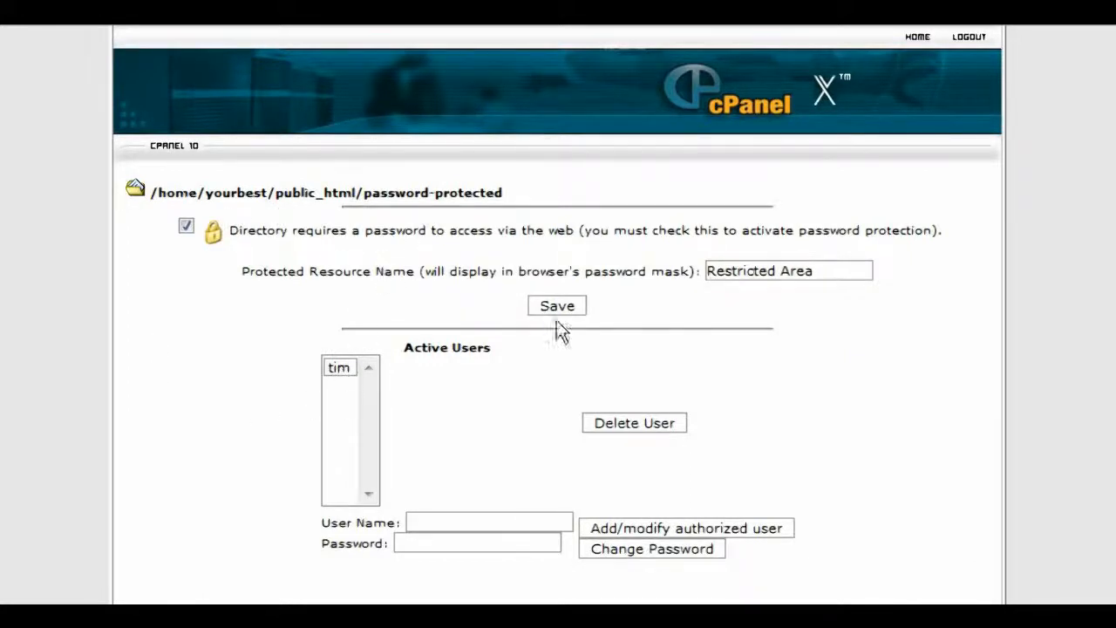
mouse_move(934, 464)
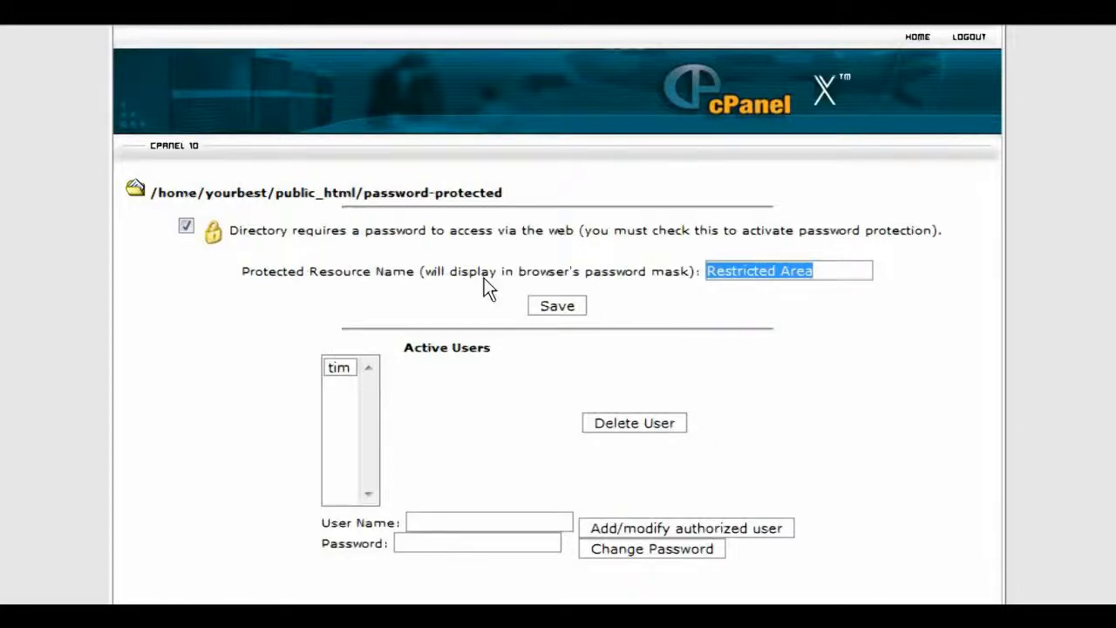
mouse_move(926, 365)
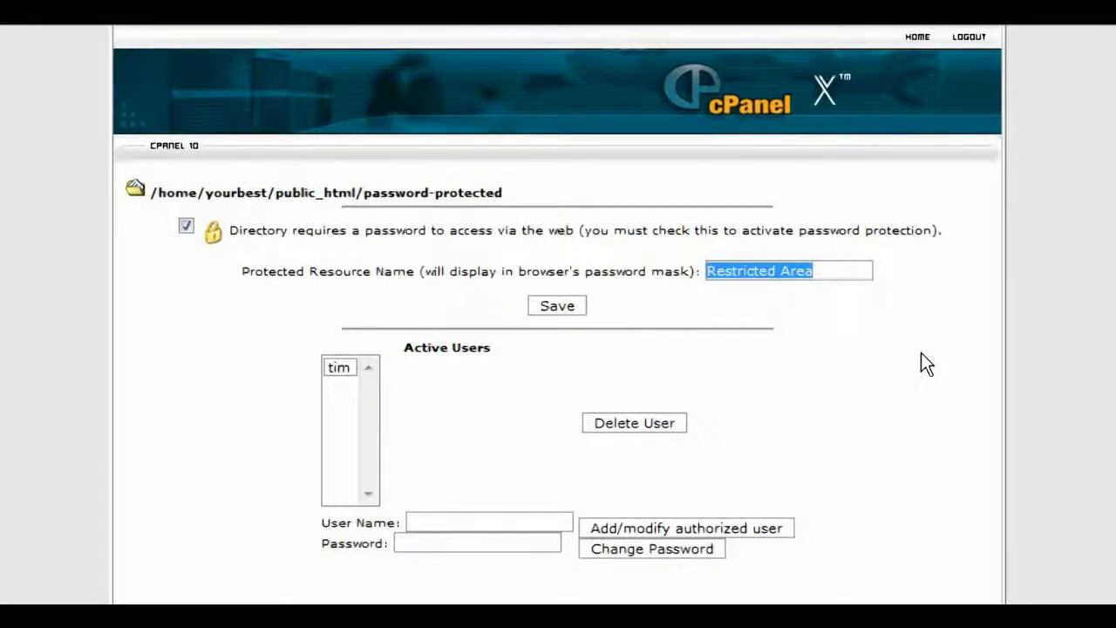
Set the Protected Resource Name to Protected, save it, and go back to cPanel home.
type("Prot")
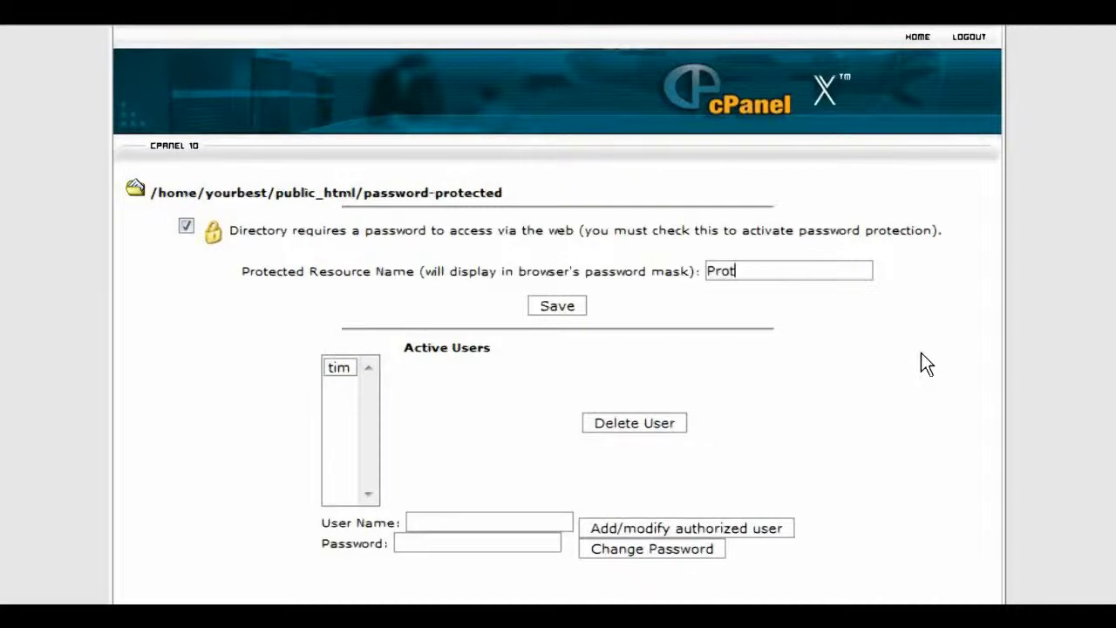
type("ected")
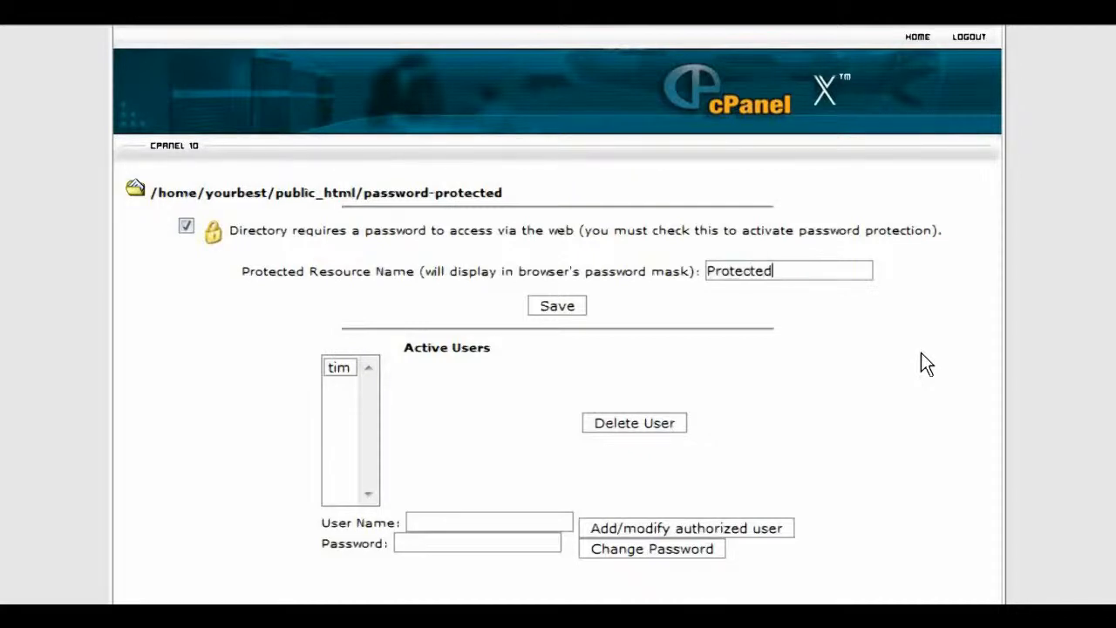
mouse_move(506, 295)
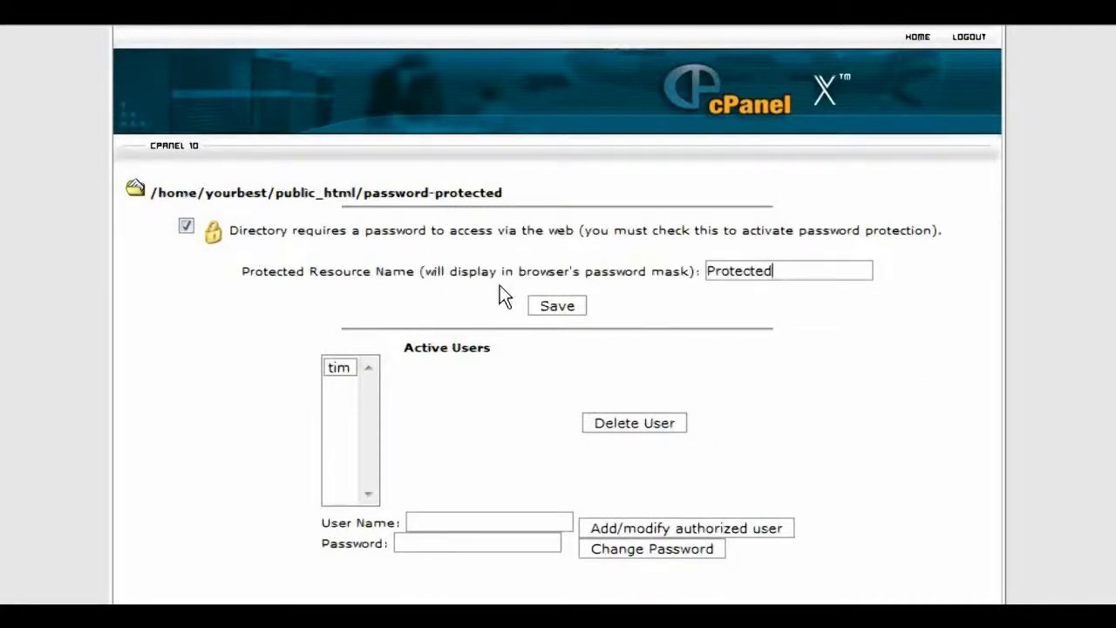
left_click(556, 305)
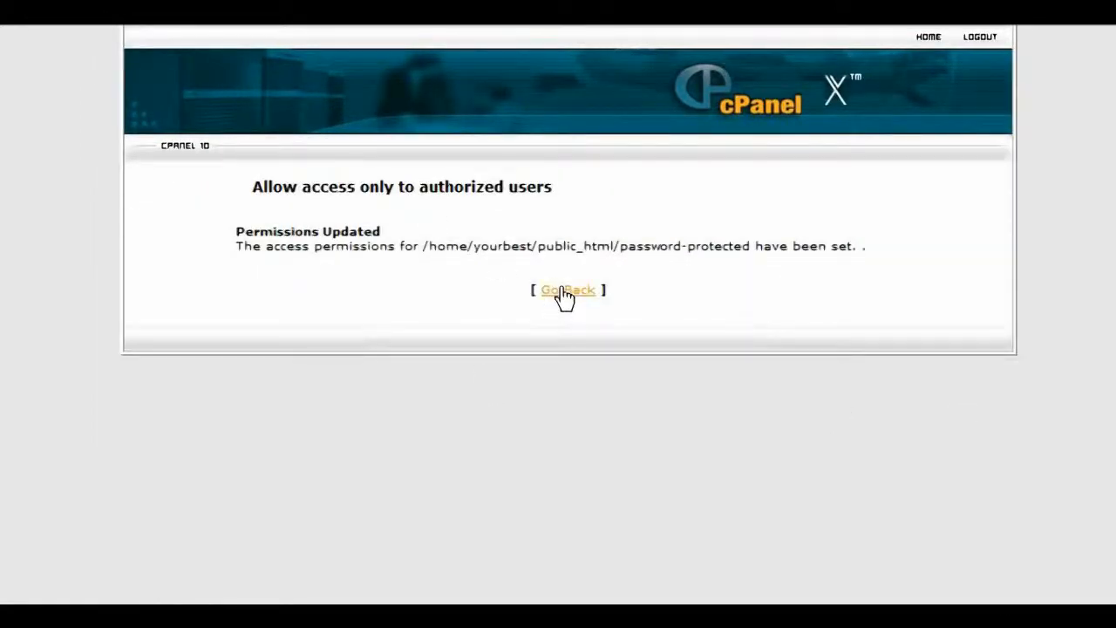
left_click(566, 289)
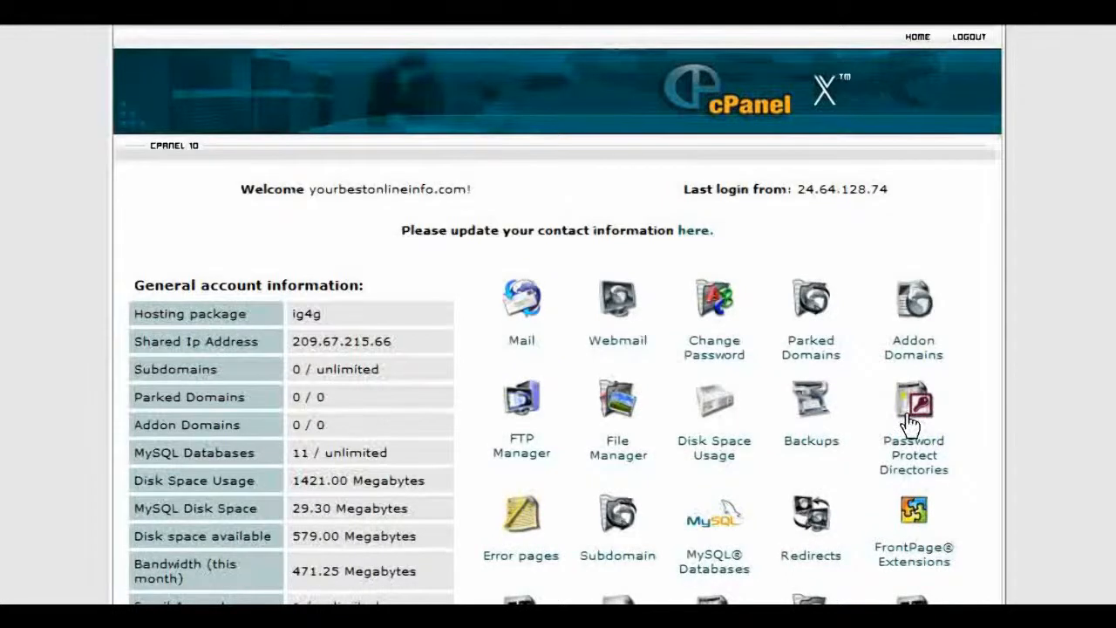
mouse_move(833, 450)
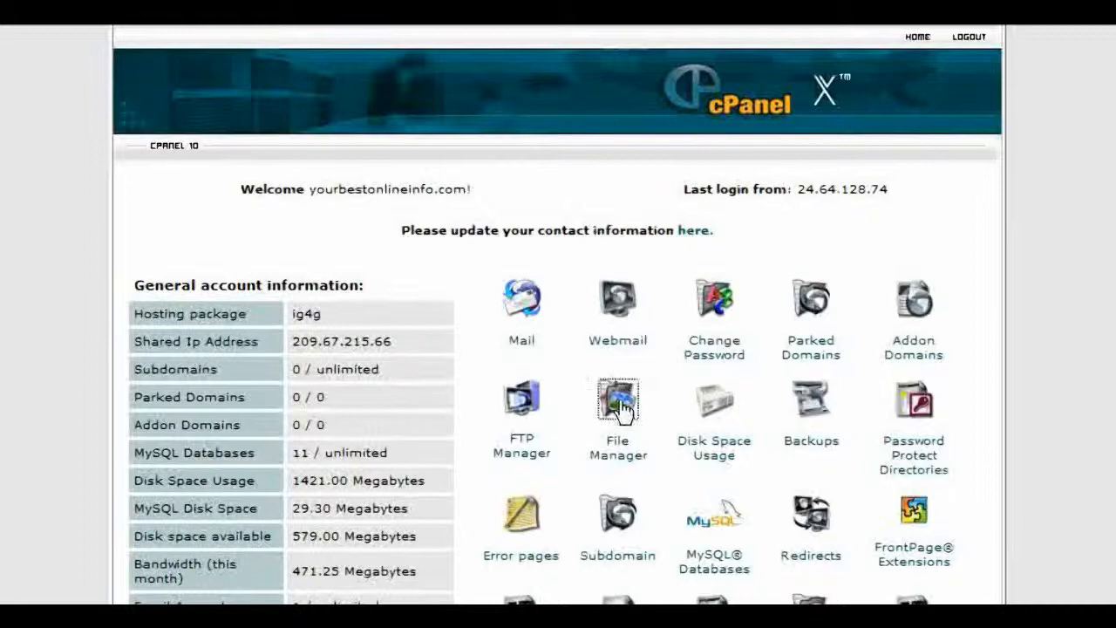
In File Manager's public_html, create a folder named testing.
left_click(617, 401)
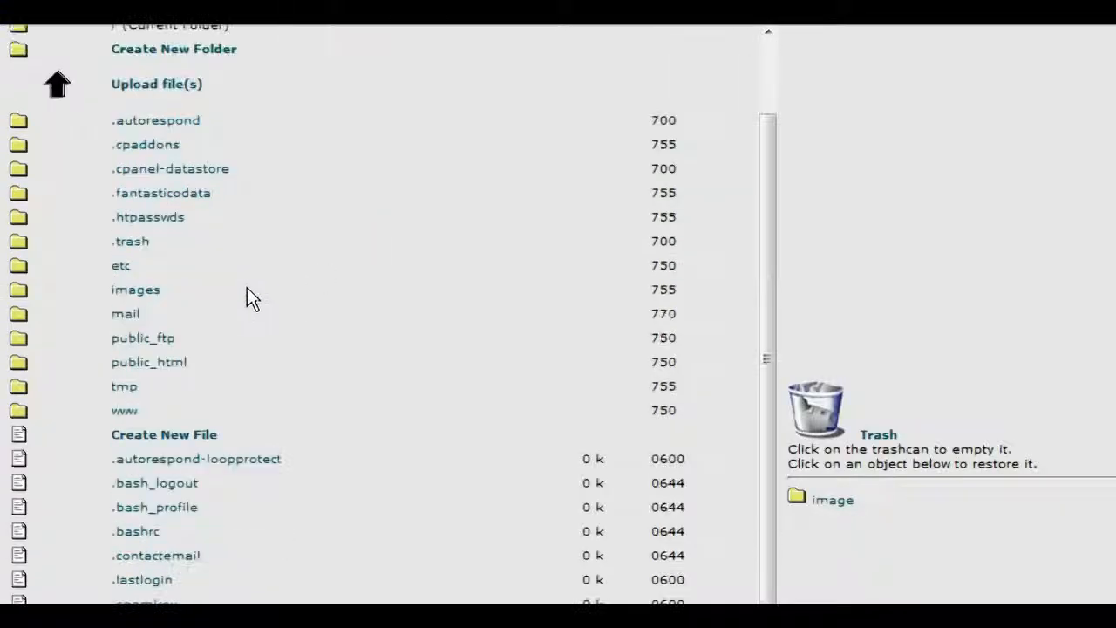
mouse_move(73, 380)
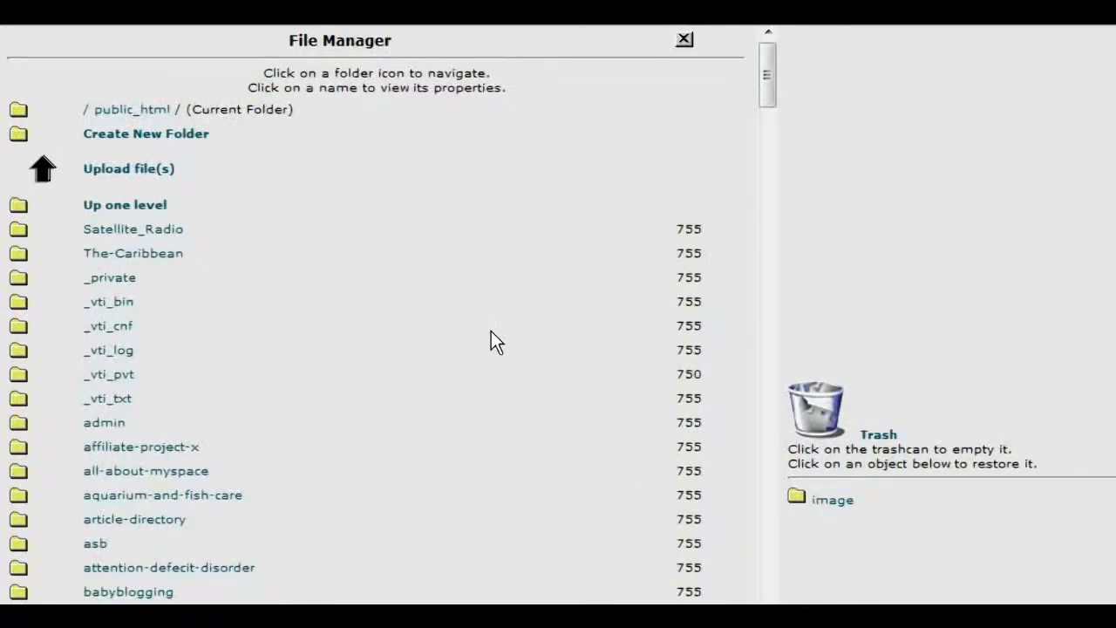
mouse_move(153, 277)
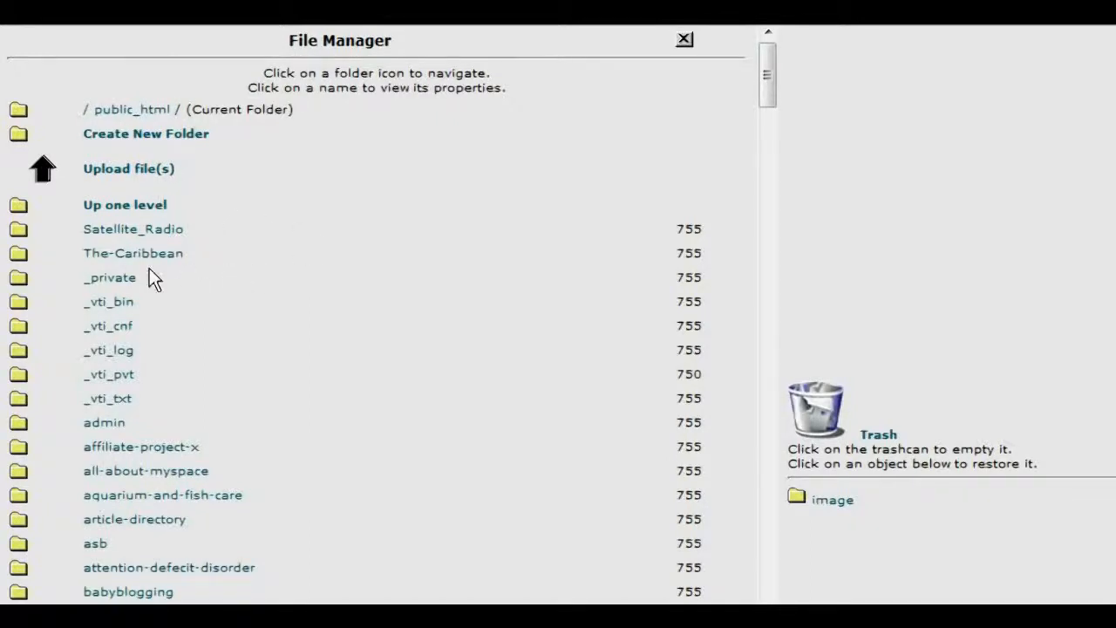
left_click(146, 132)
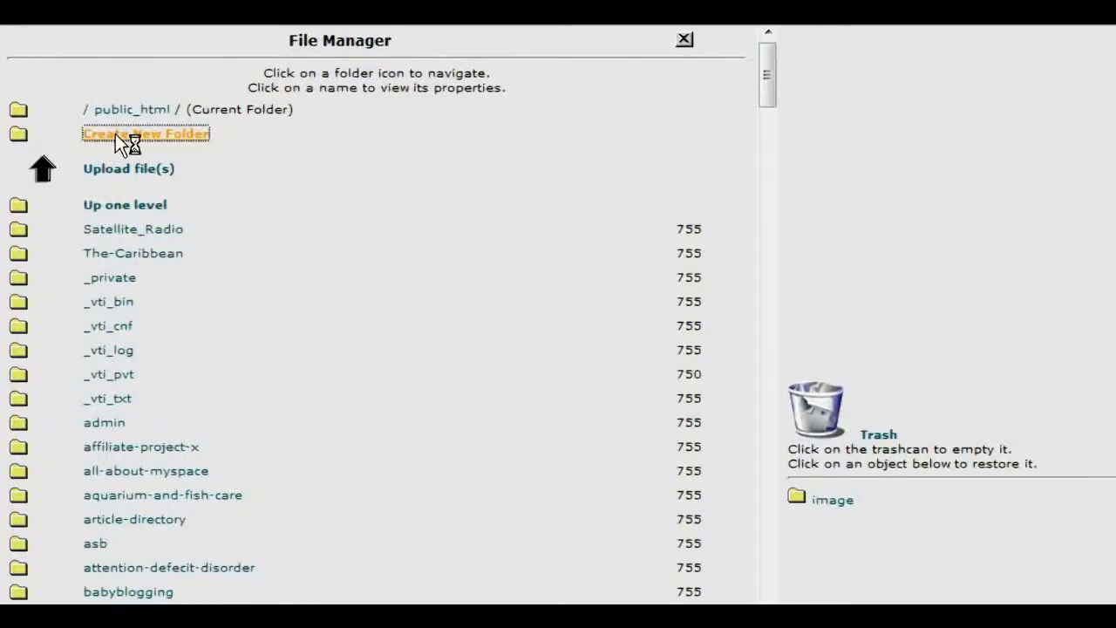
left_click(145, 133)
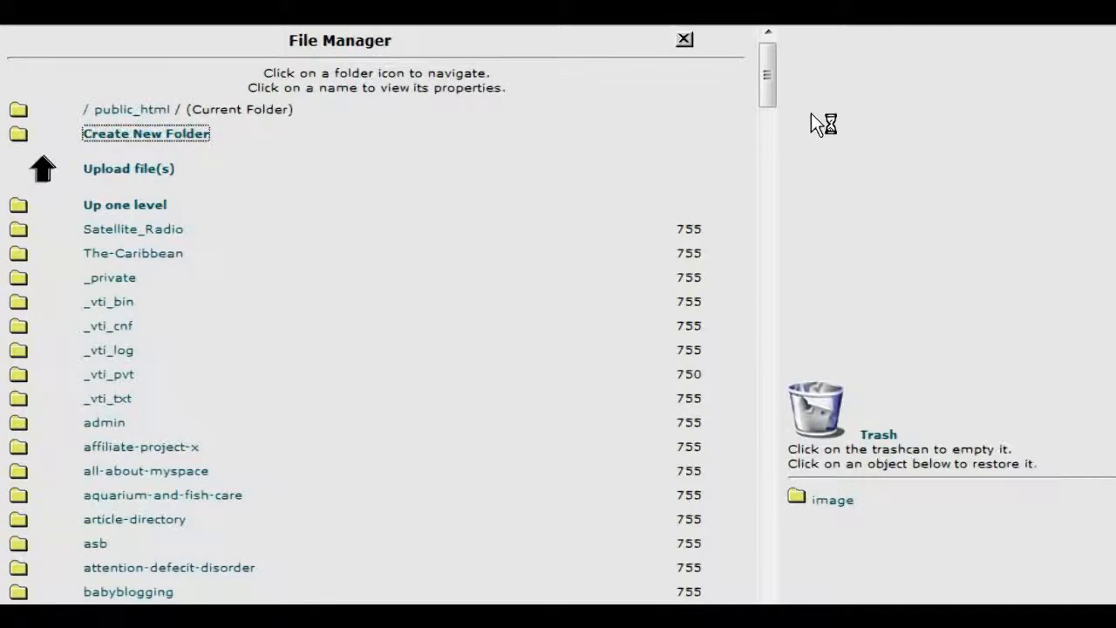
left_click(147, 132)
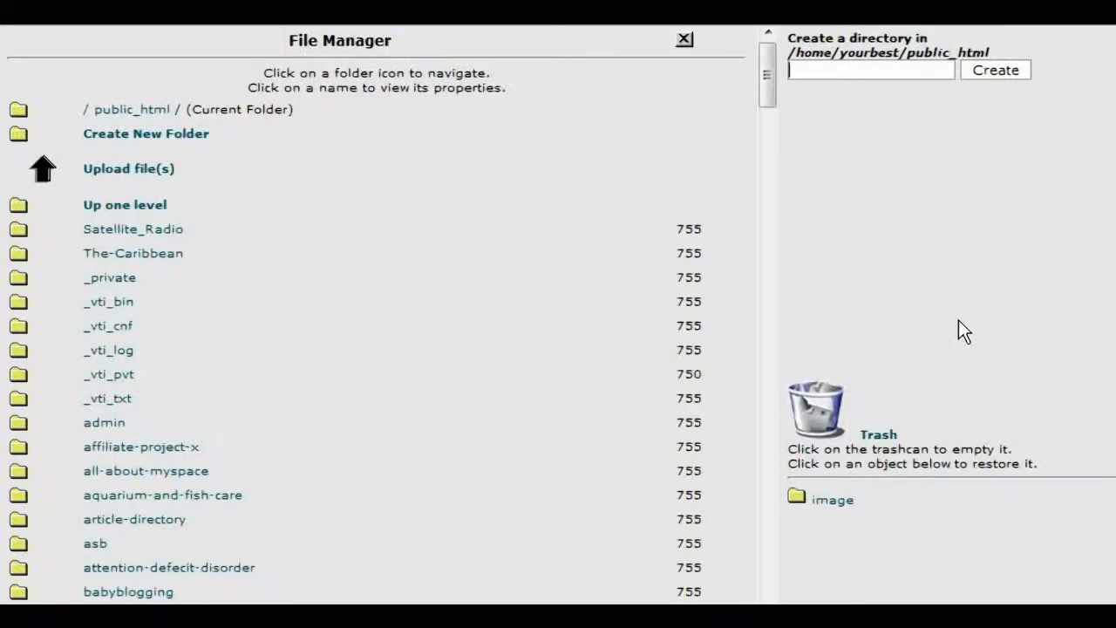
type("testi")
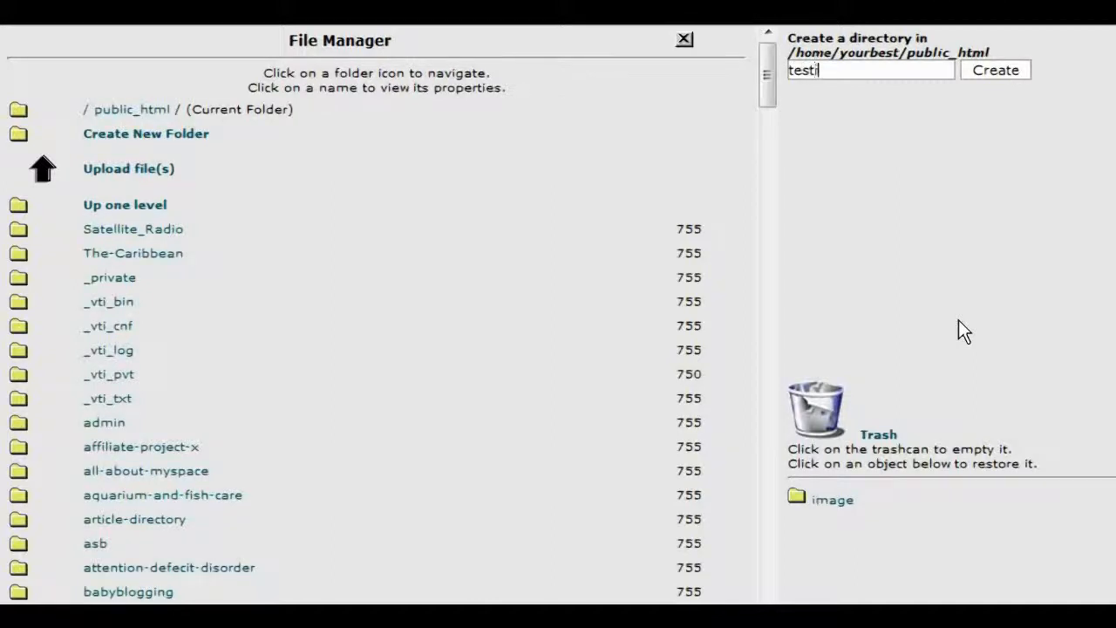
type("ng")
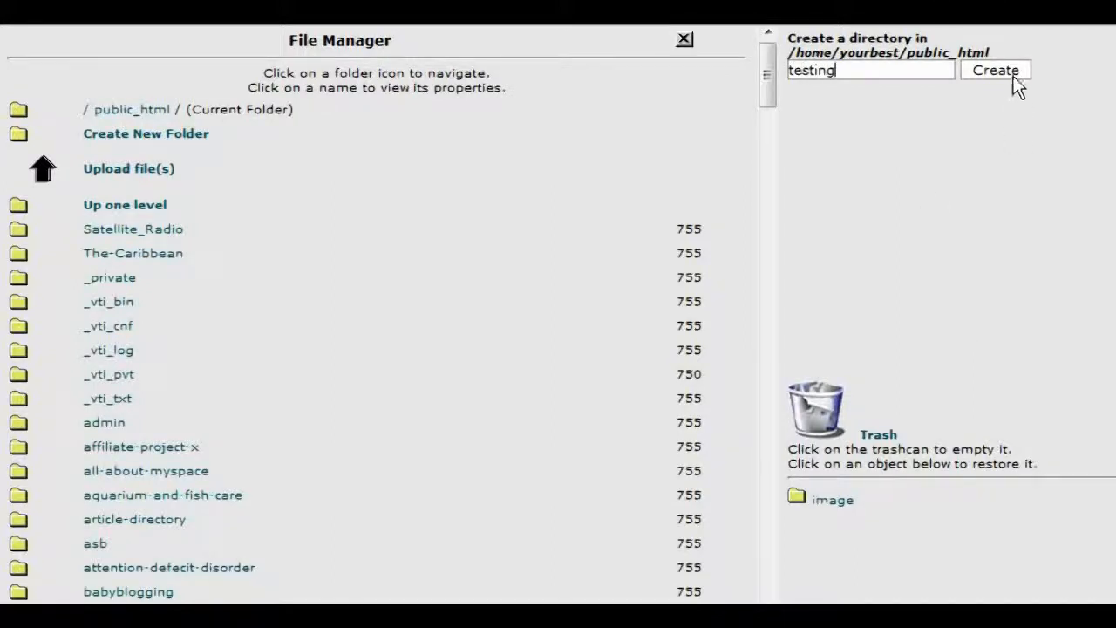
left_click(994, 70)
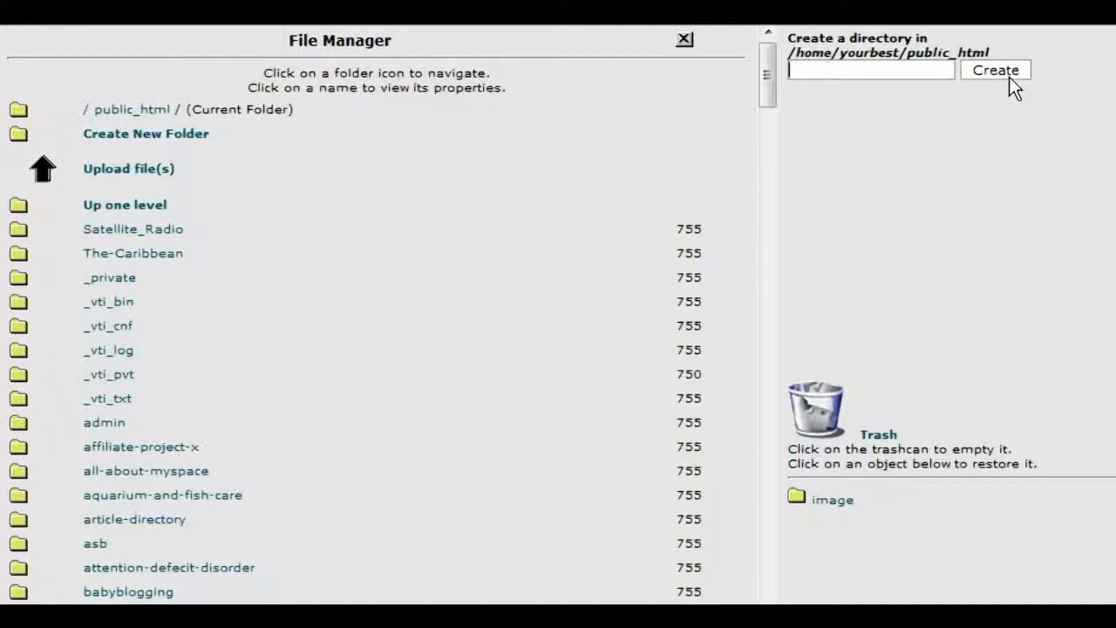
Create a second folder named paid in public_html.
type("pai")
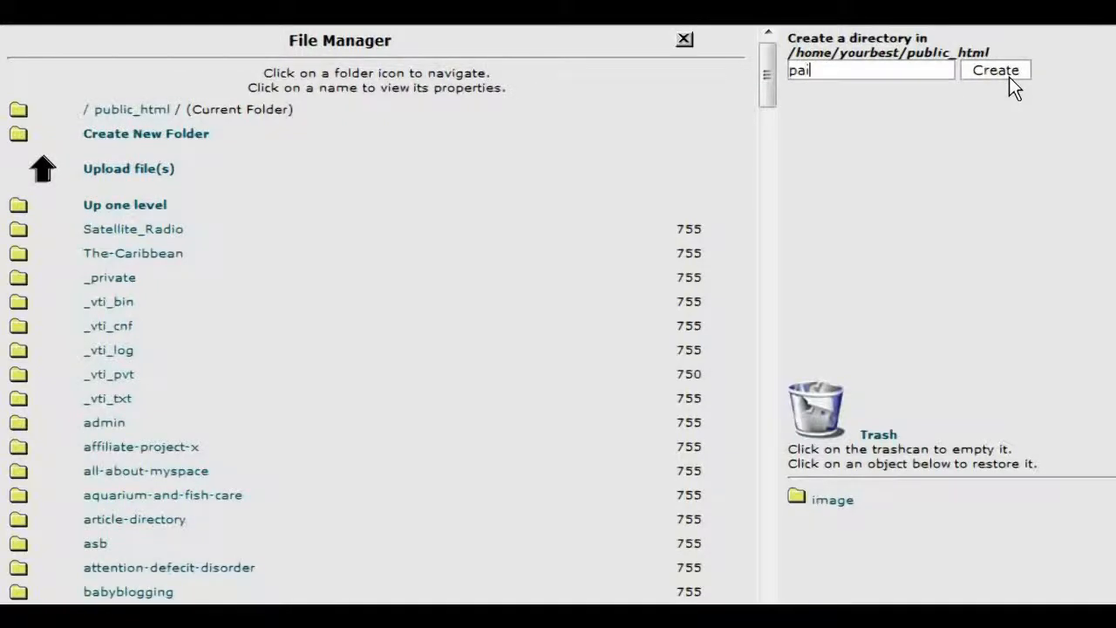
type("d")
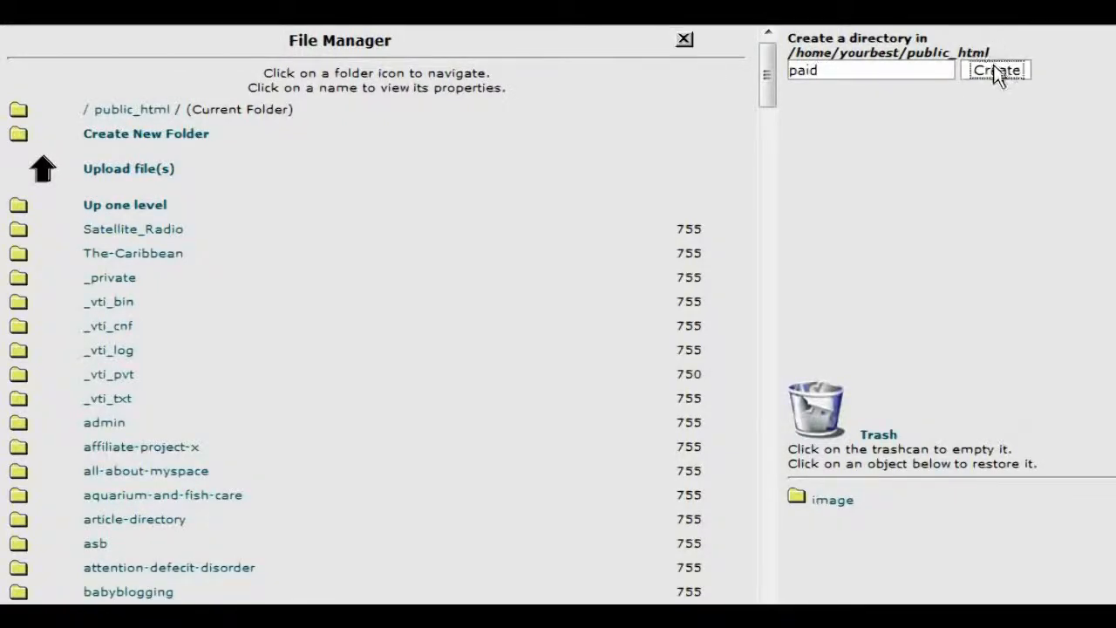
left_click(995, 70)
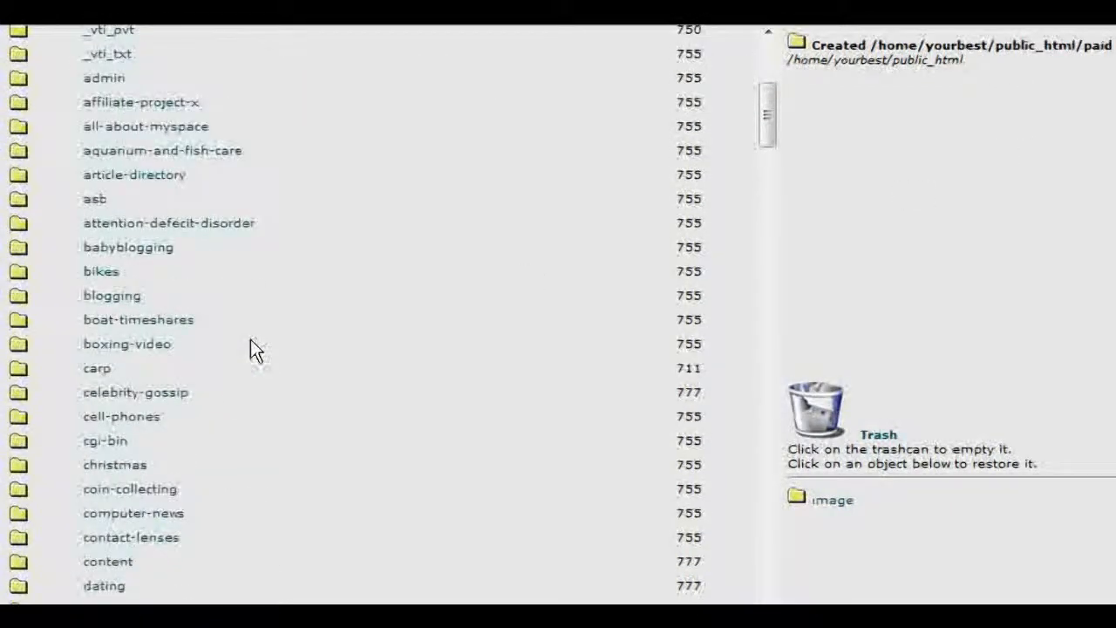
Browse for thankyou.html on the computer and upload it into the paid folder.
scroll("down", 3)
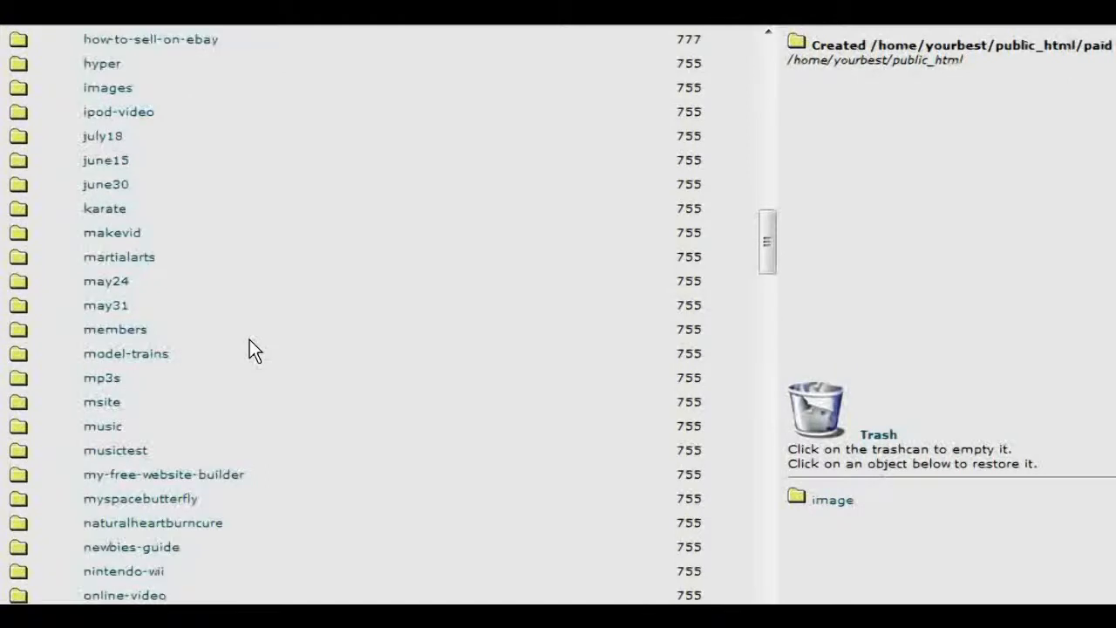
scroll("down", 3)
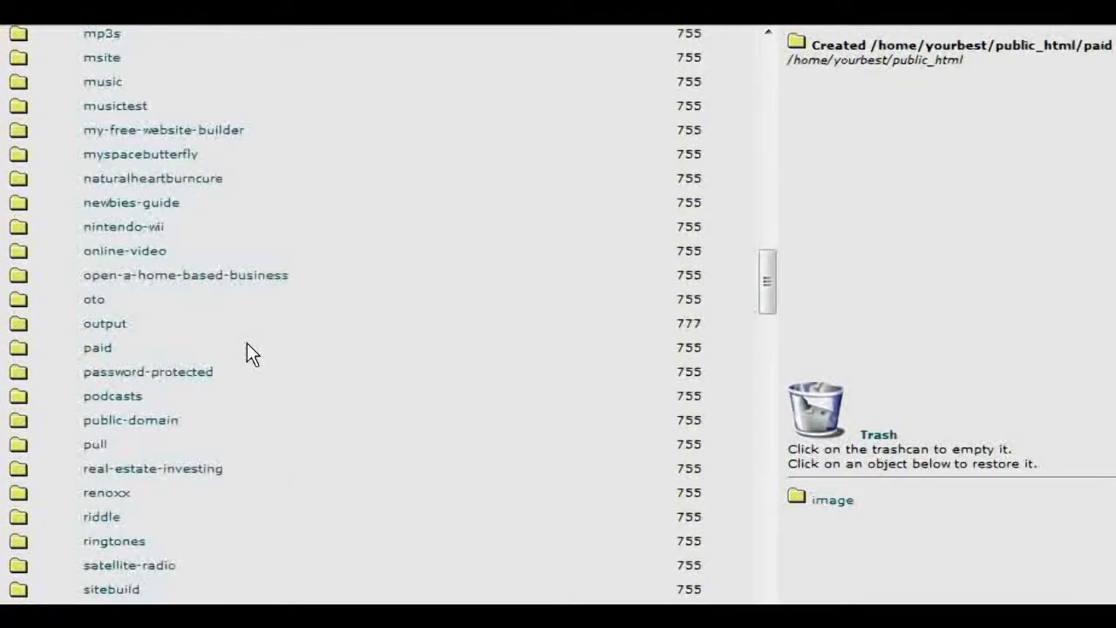
scroll("down", 3)
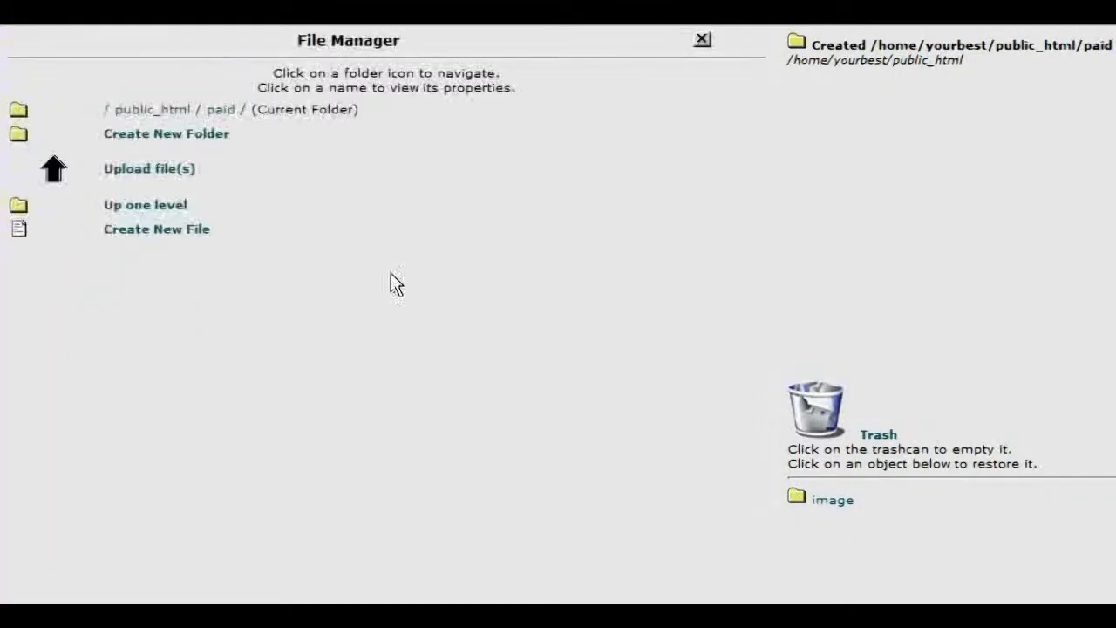
mouse_move(230, 283)
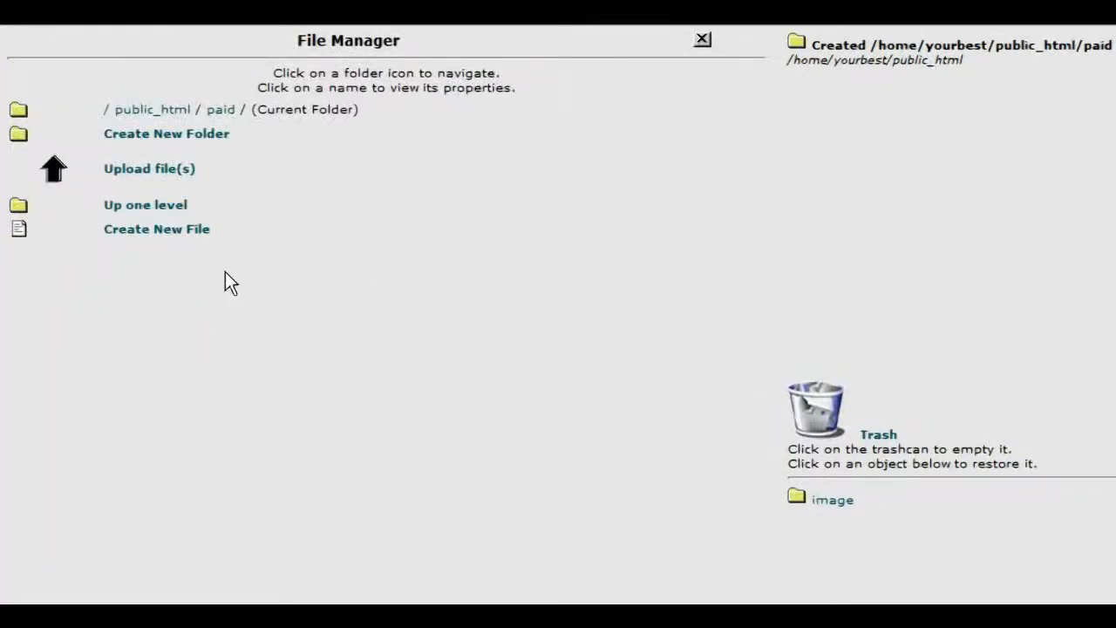
mouse_move(148, 168)
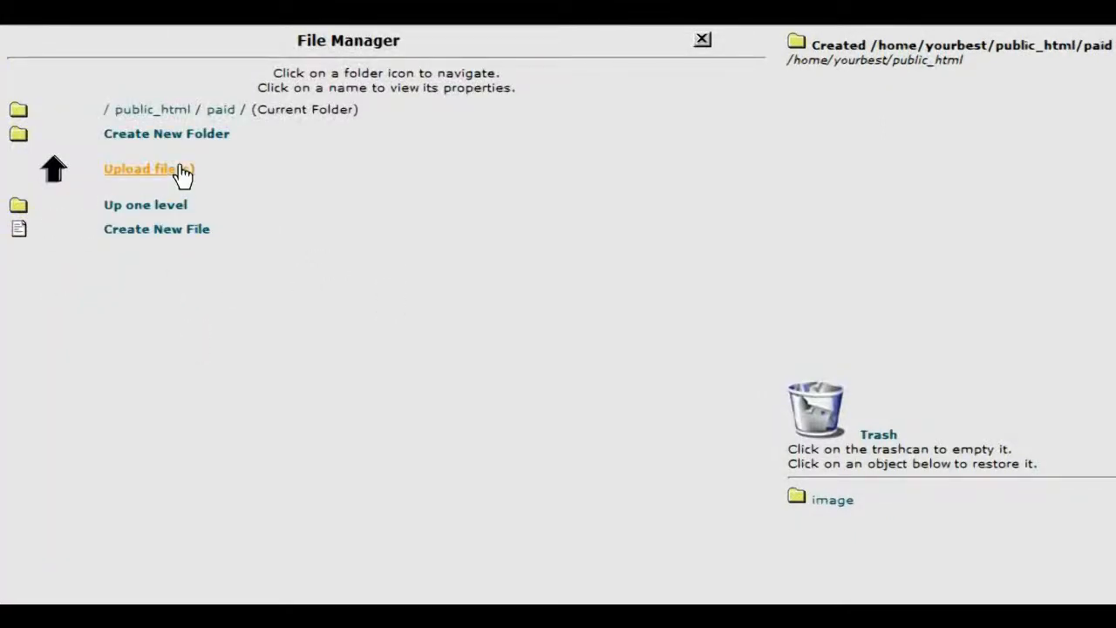
left_click(140, 168)
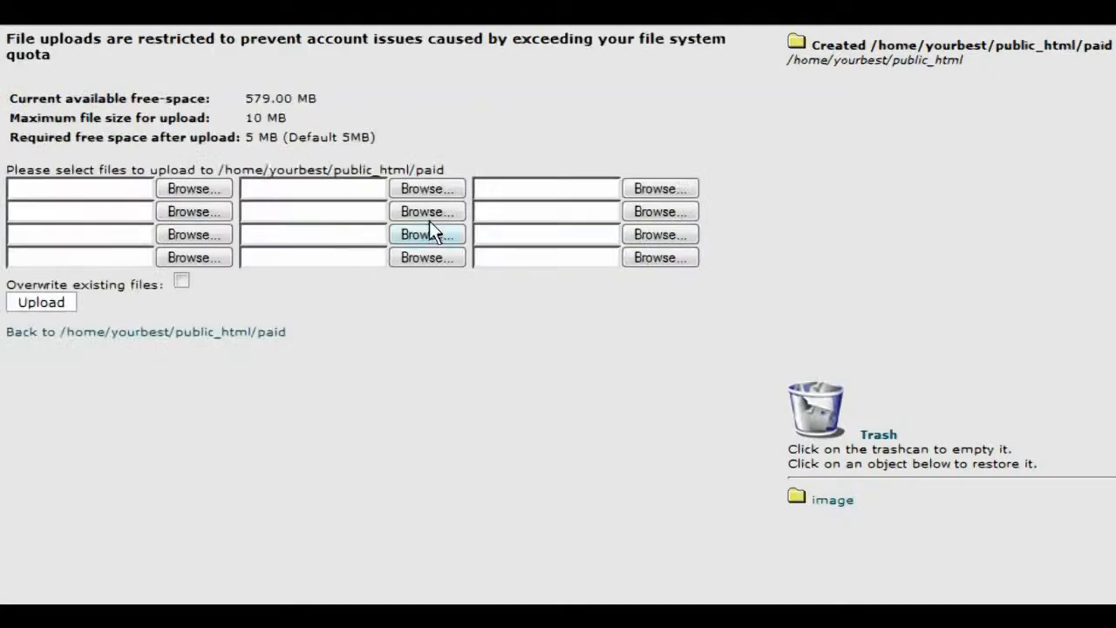
left_click(425, 234)
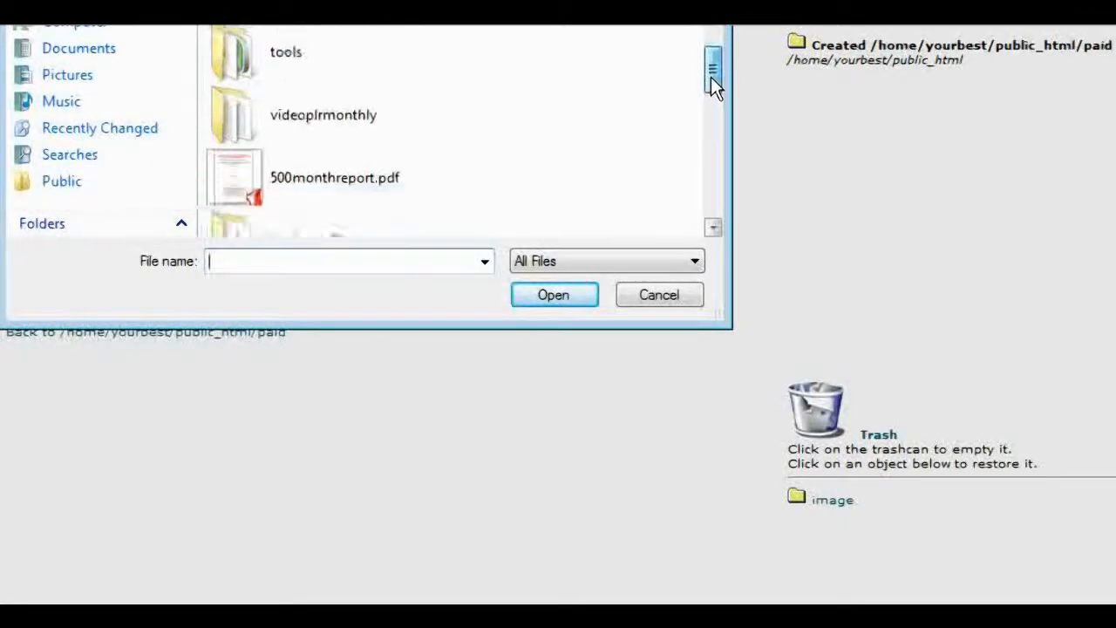
left_click_drag(713, 78, 713, 160)
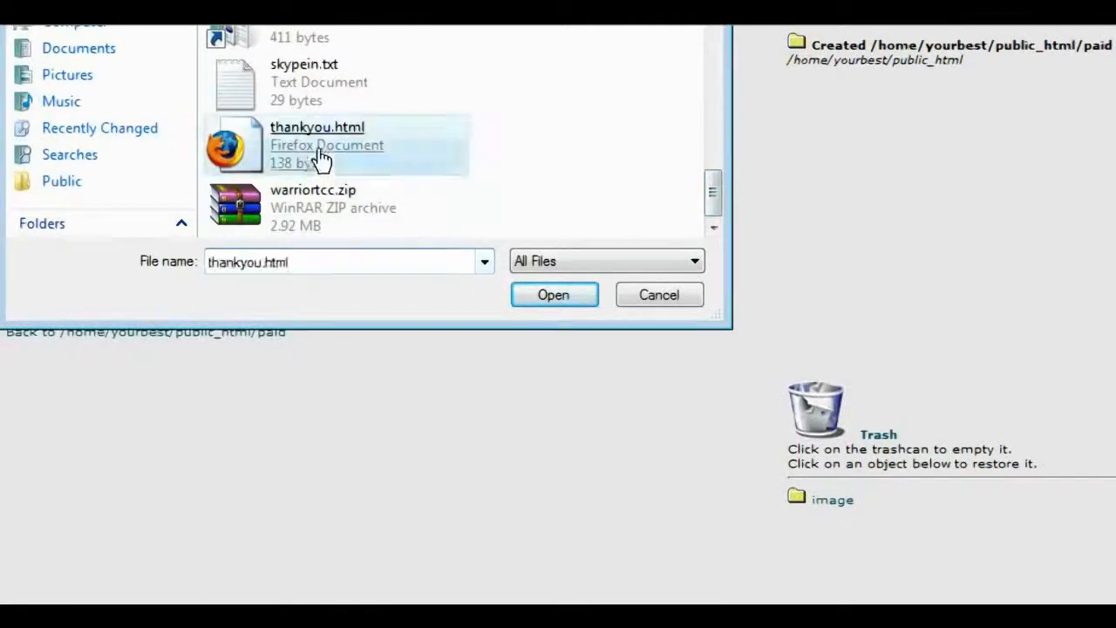
left_click(552, 293)
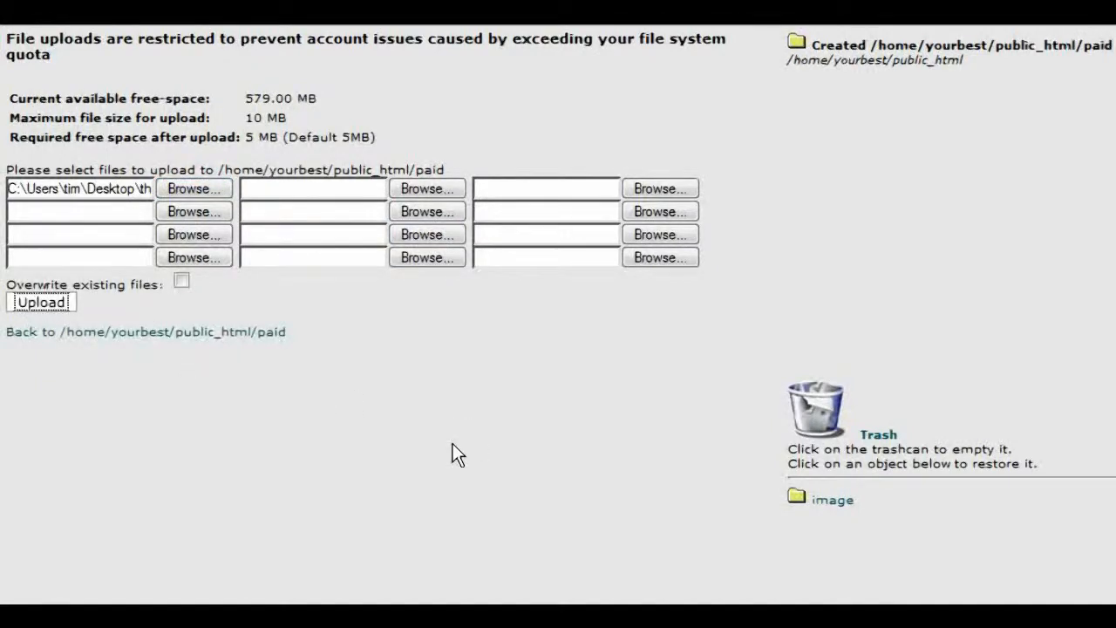
left_click(40, 302)
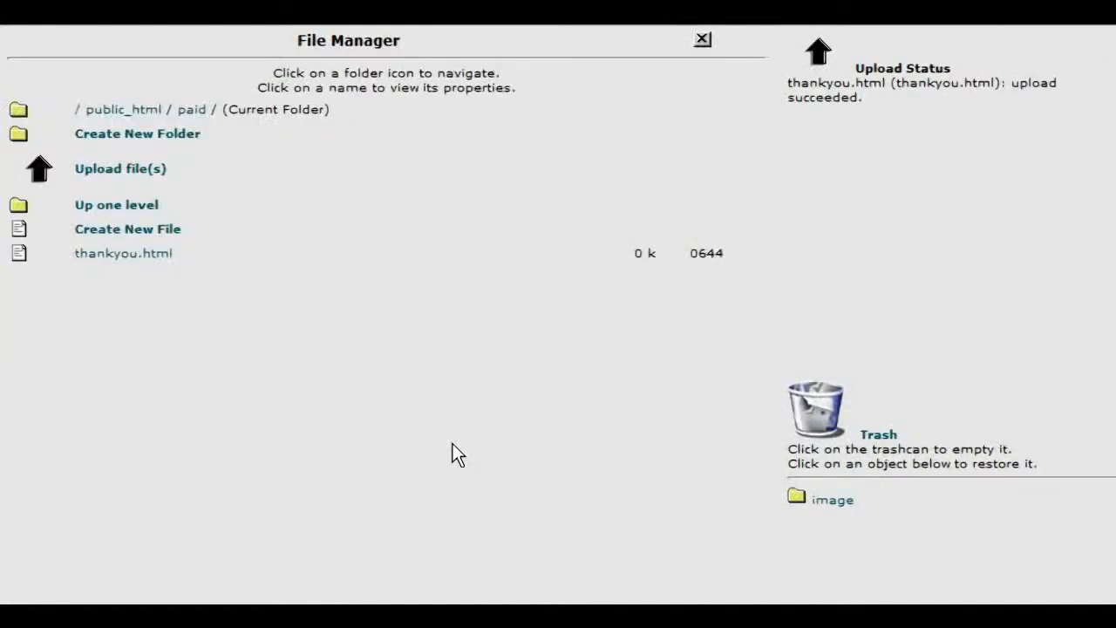
mouse_move(391, 293)
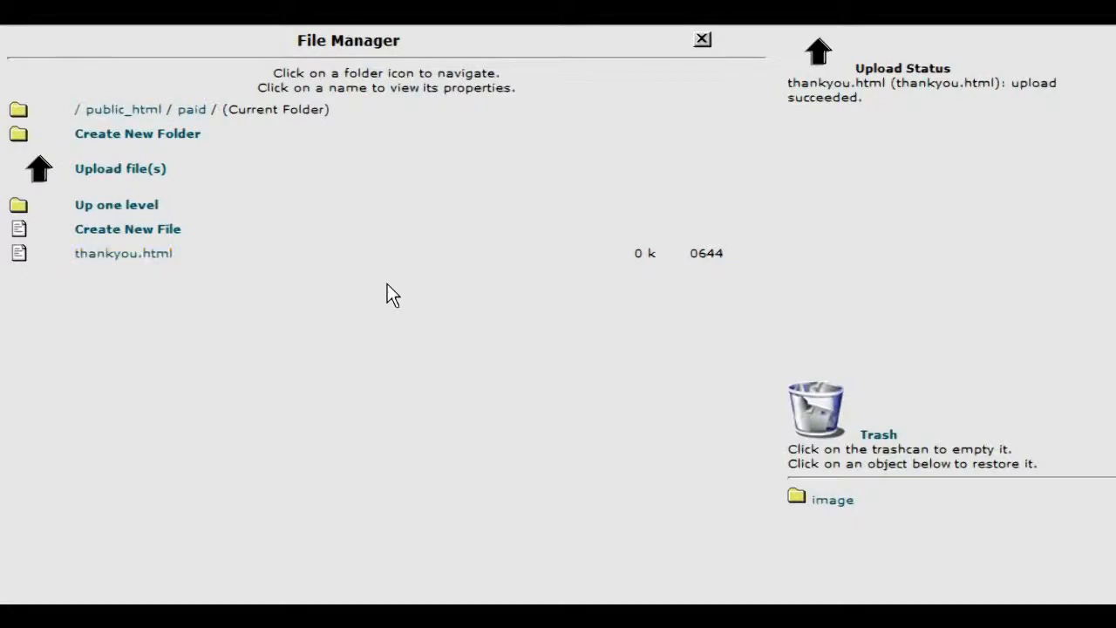
mouse_move(398, 321)
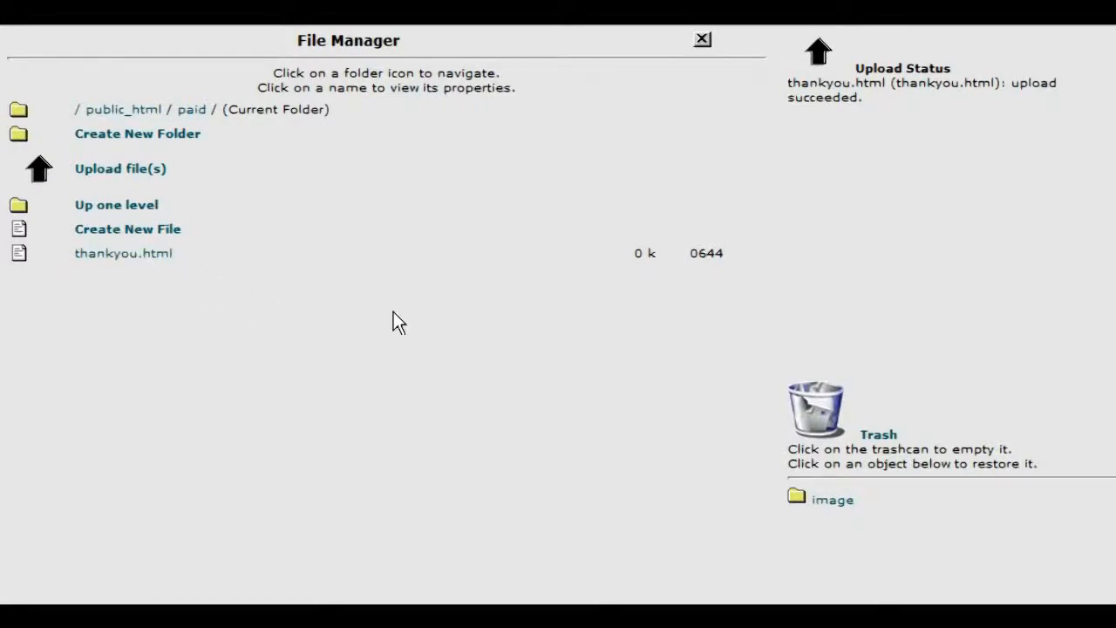
mouse_move(579, 143)
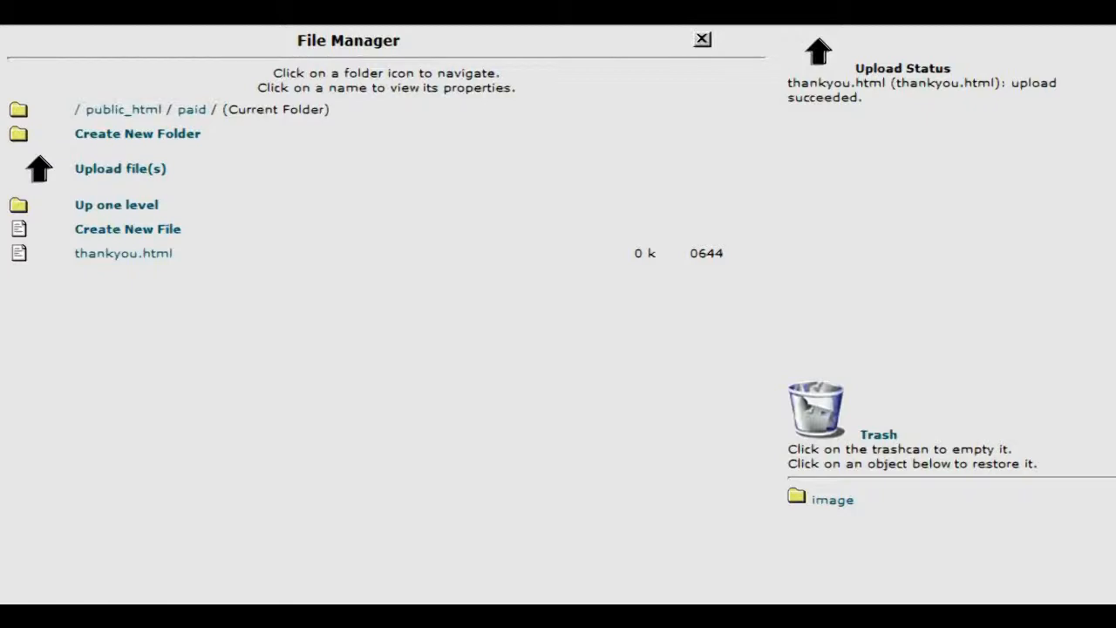
left_click(122, 253)
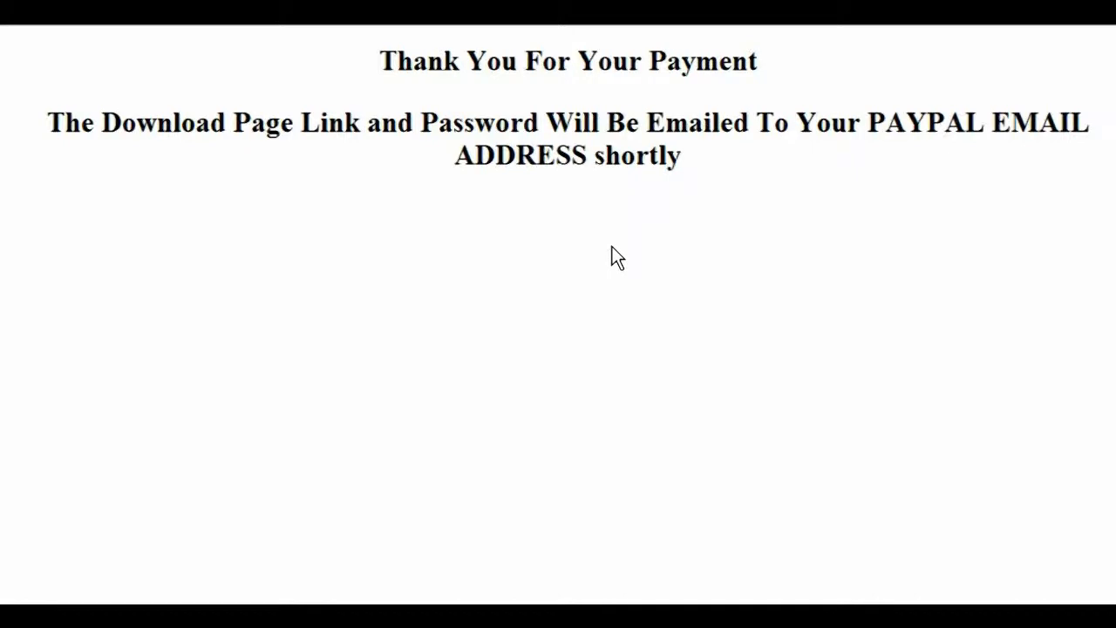
mouse_move(567, 216)
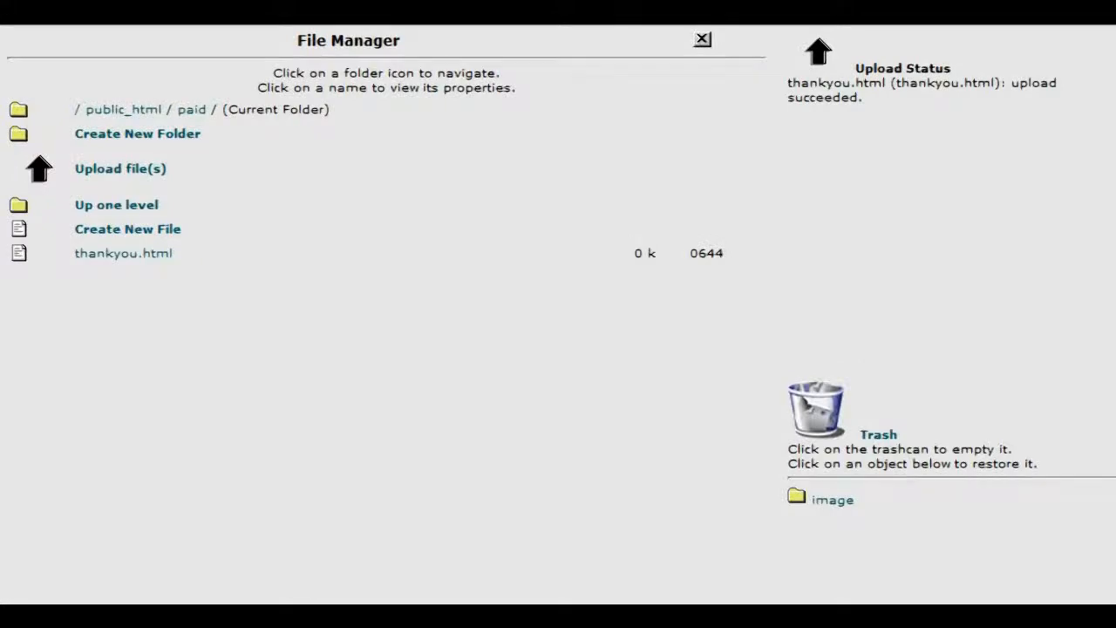
From cPanel home, reopen File Manager and navigate through public_html to the password-protected folder.
left_click(702, 38)
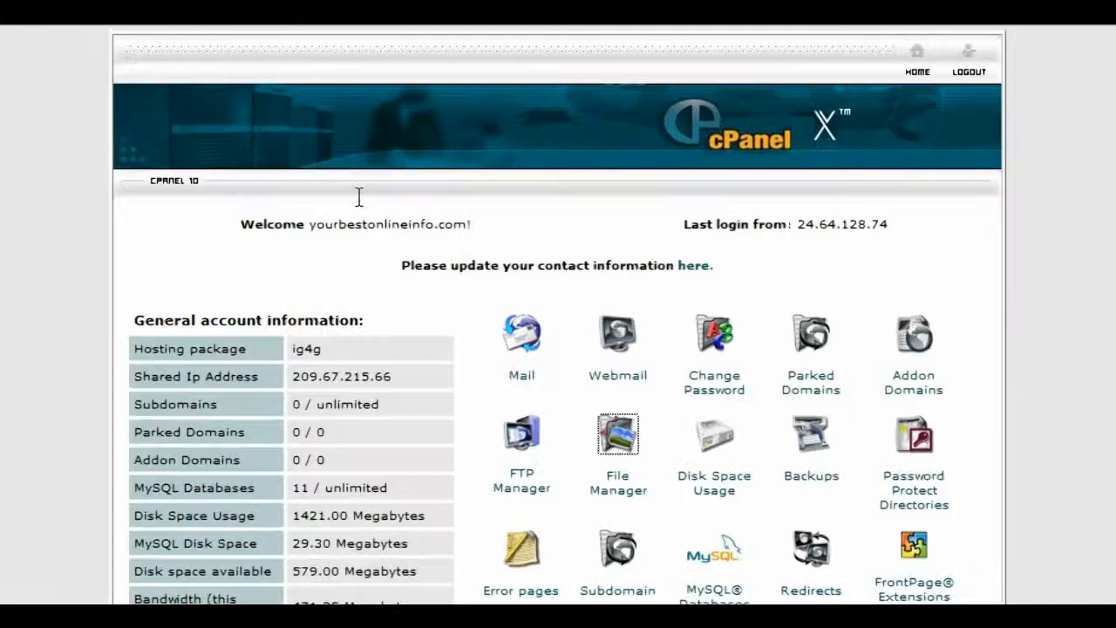
scroll("down", 3)
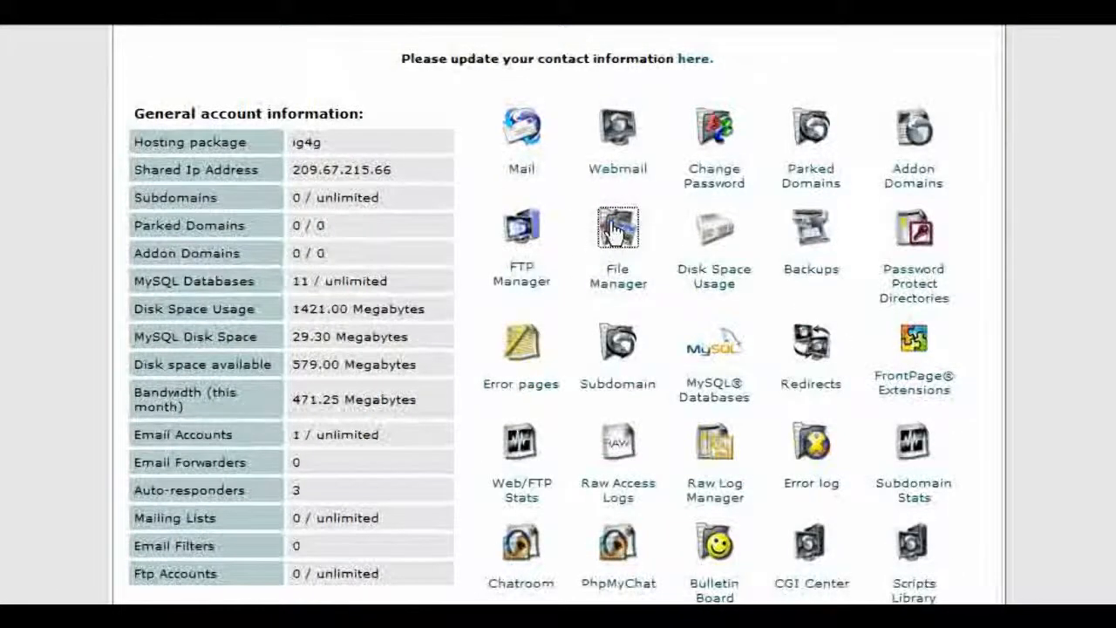
left_click(618, 228)
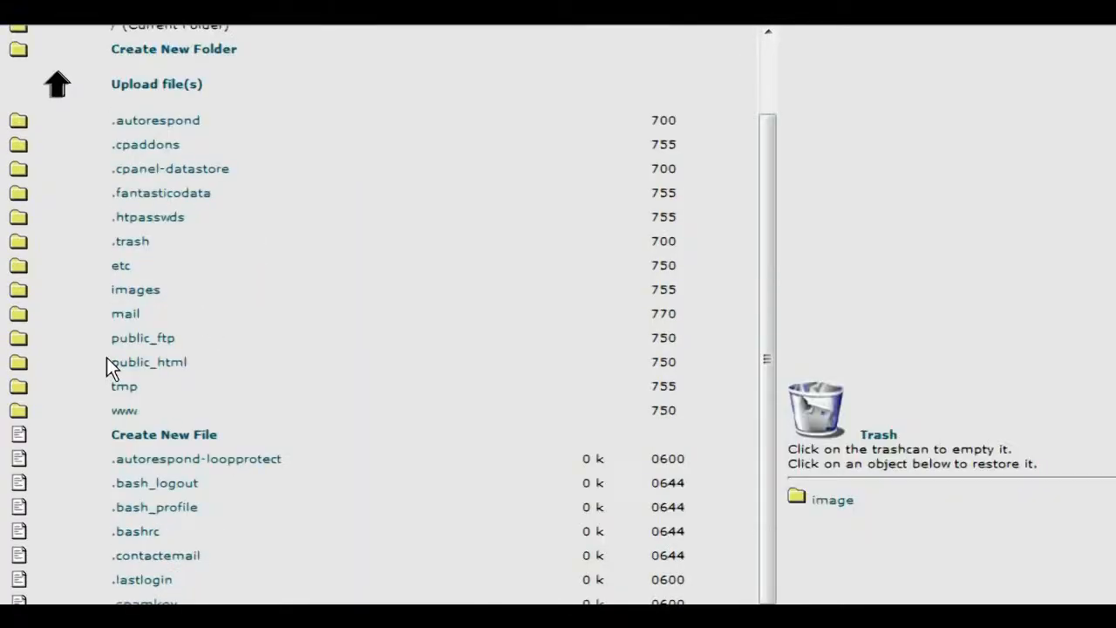
left_click(17, 361)
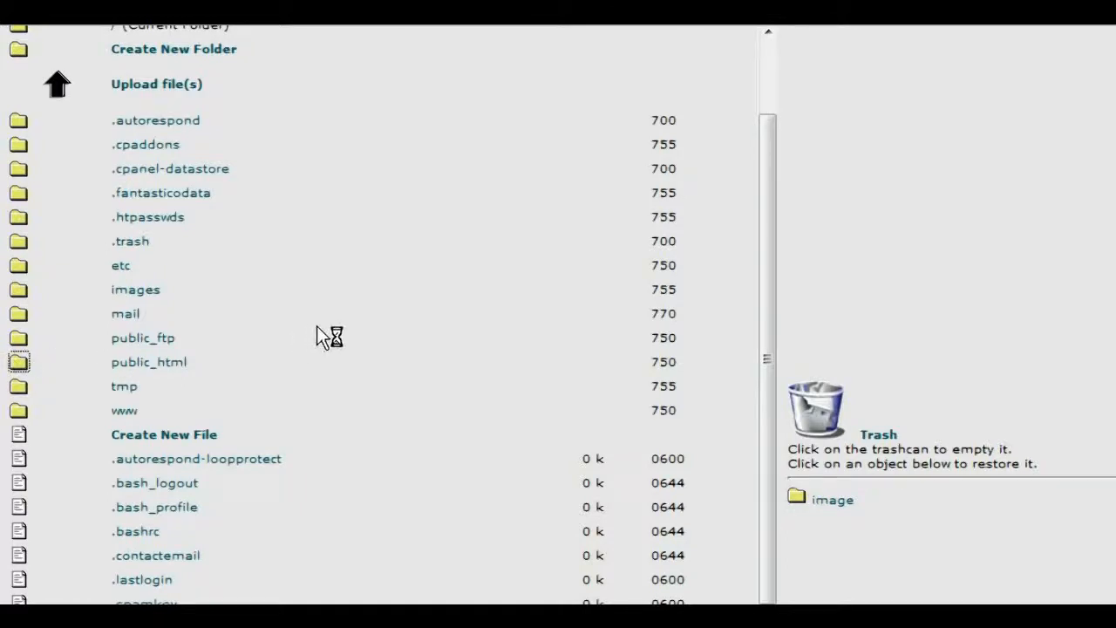
scroll("down", 3)
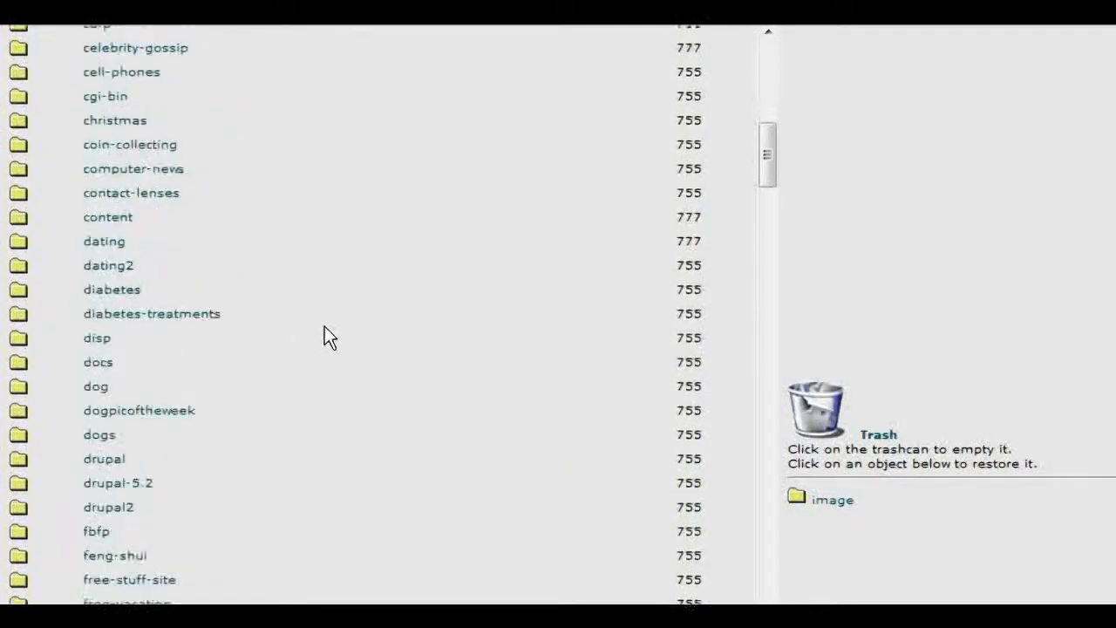
scroll("down", 3)
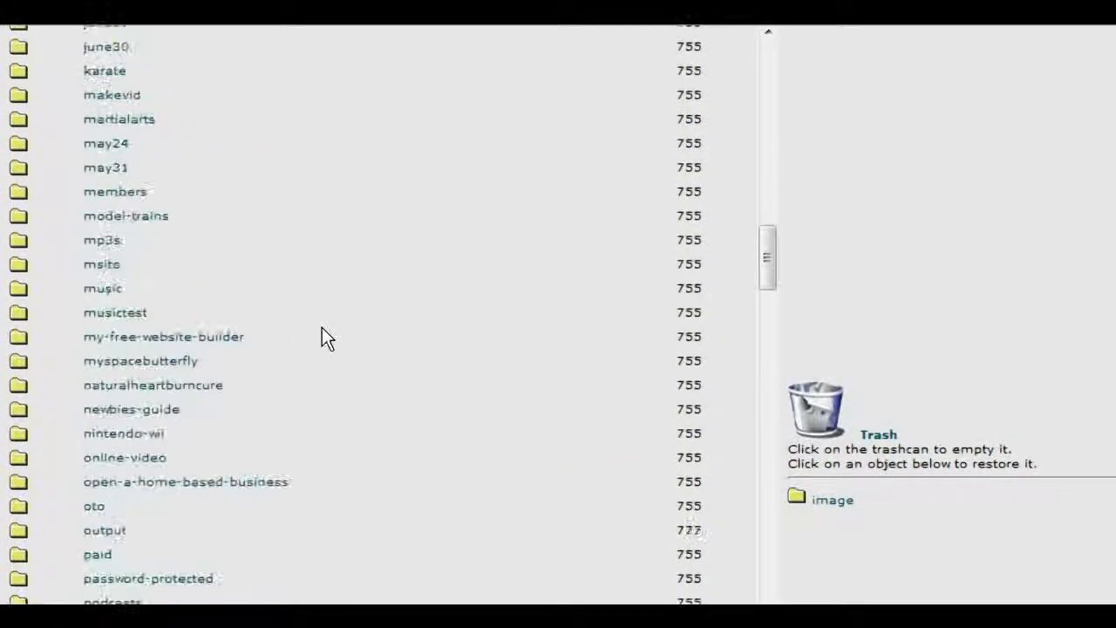
scroll("down", 3)
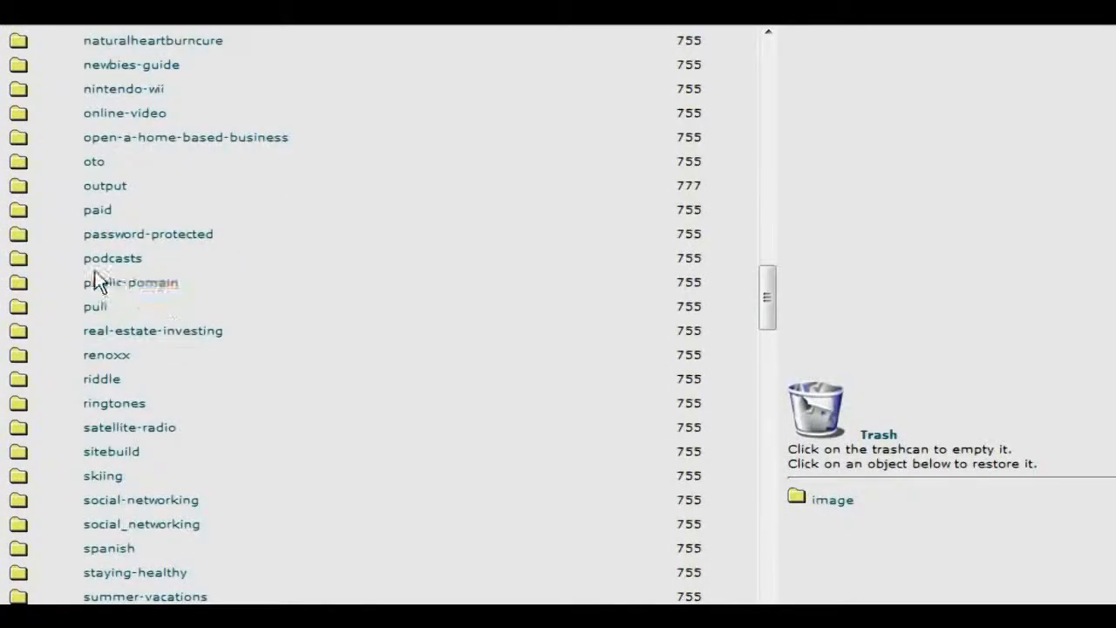
mouse_move(190, 310)
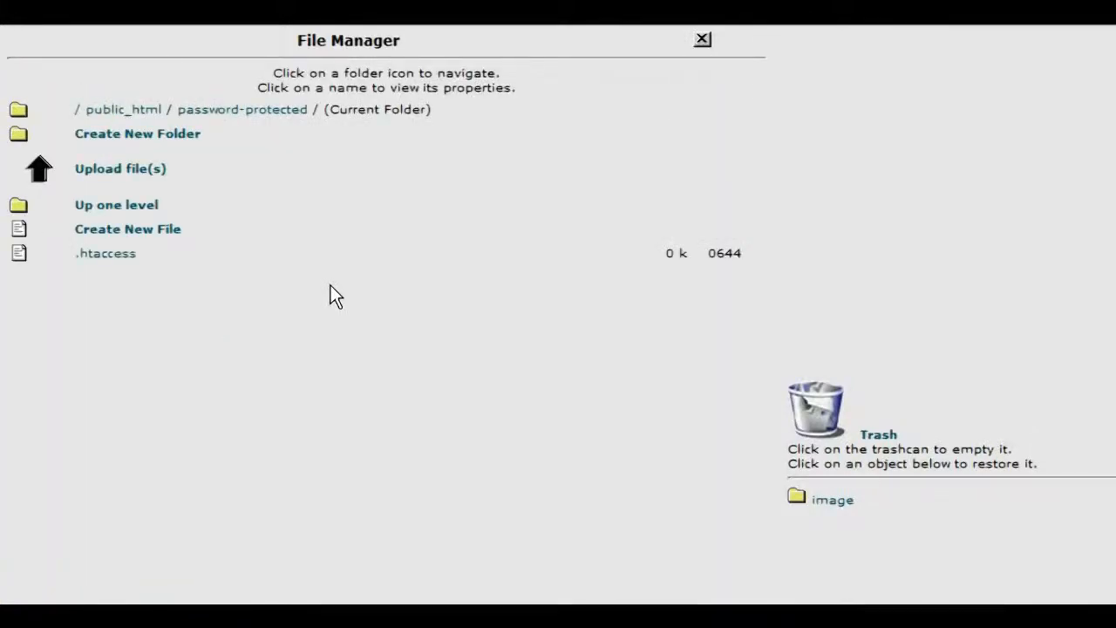
mouse_move(156, 190)
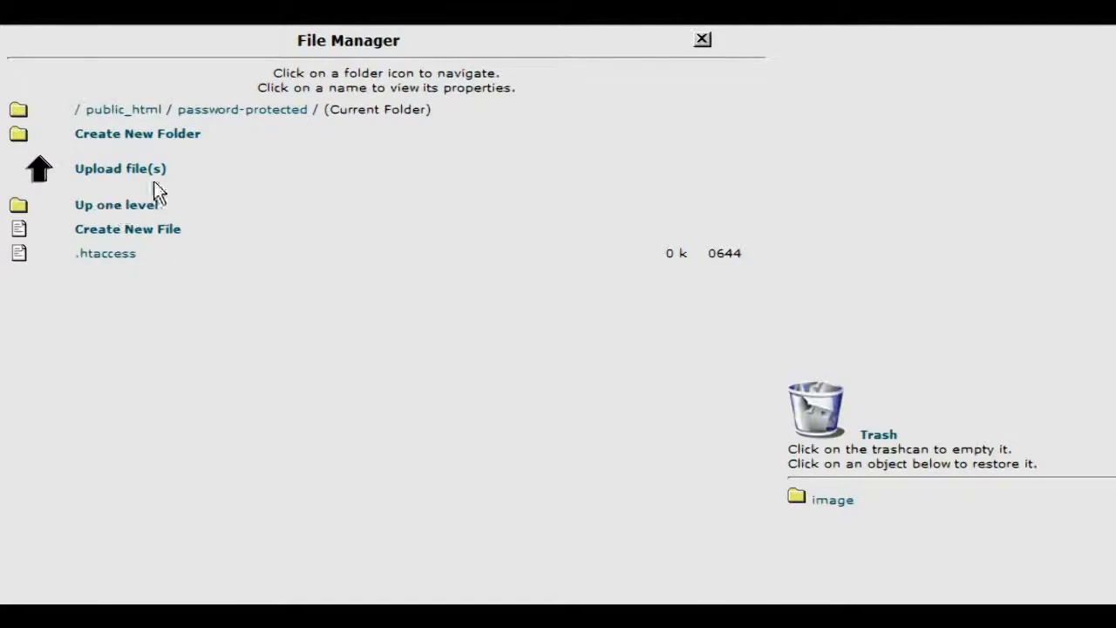
Browse for dlp.html on the computer and upload it into the password-protected folder.
left_click(120, 168)
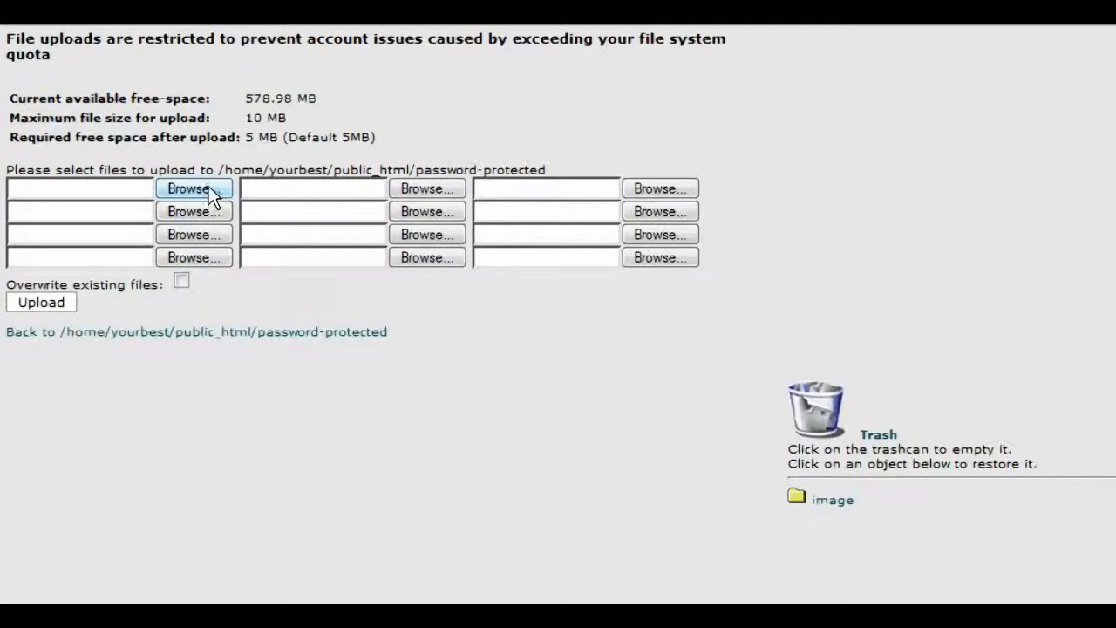
left_click(194, 189)
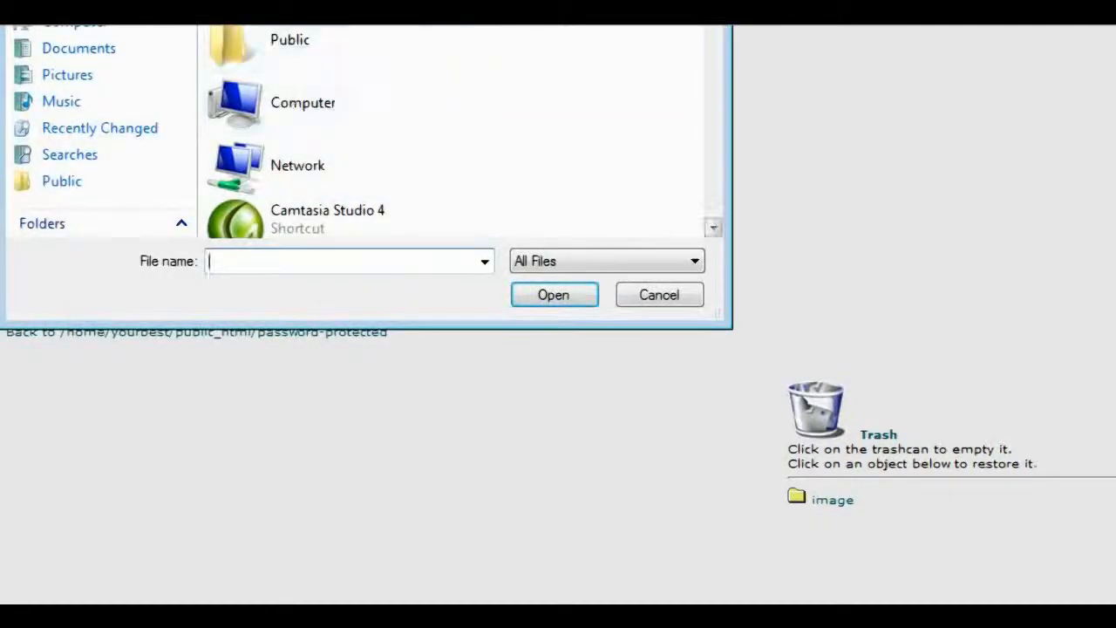
scroll("down", 3)
type("dlp.html")
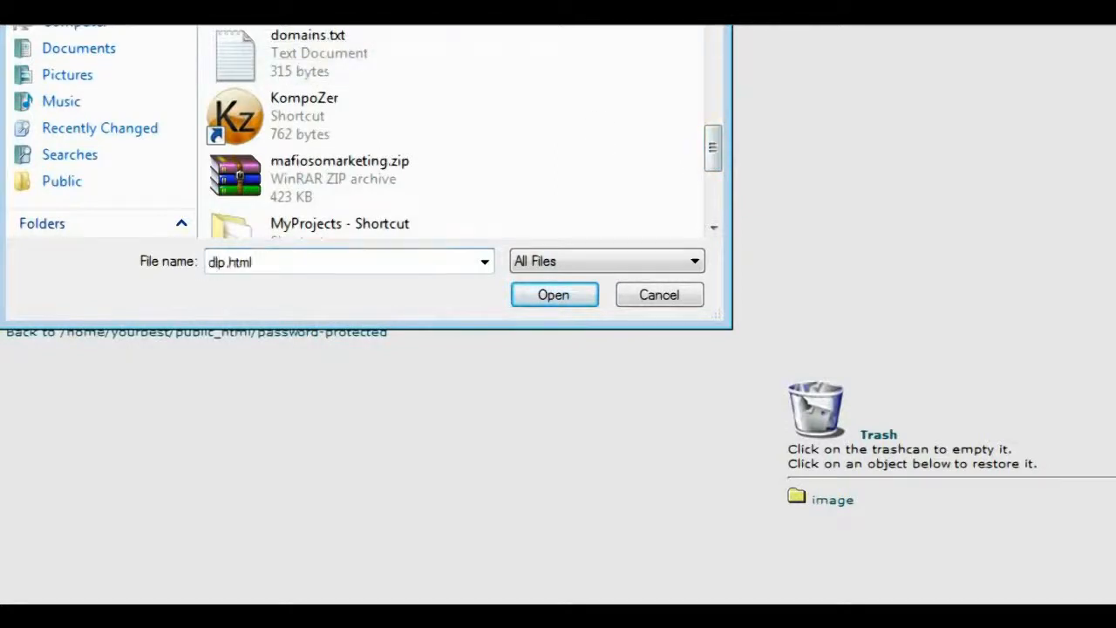
left_click(552, 294)
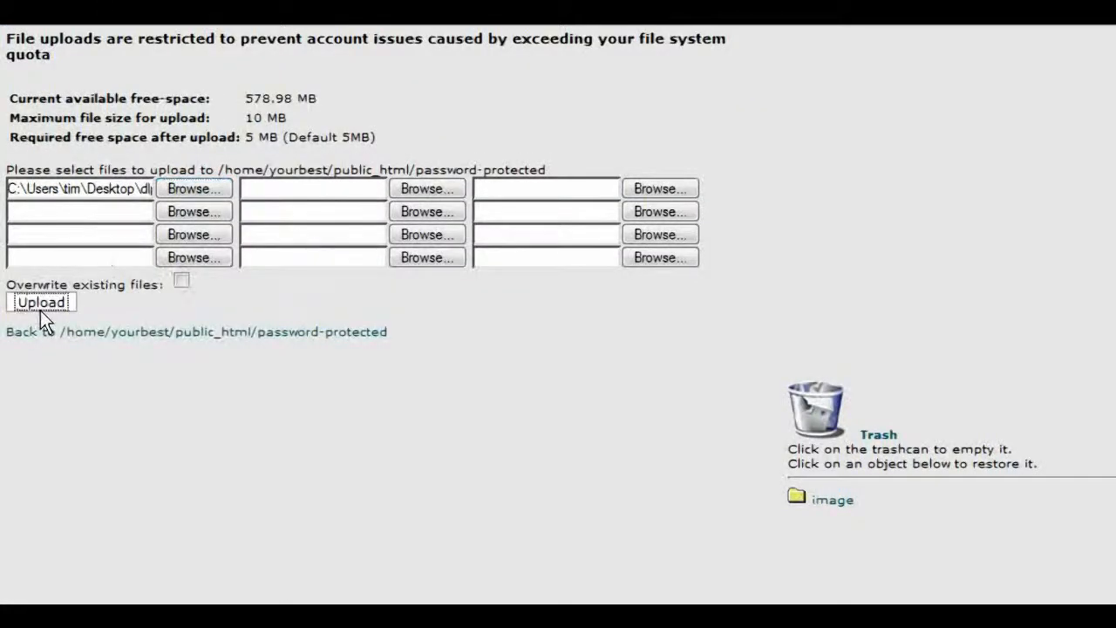
left_click(40, 301)
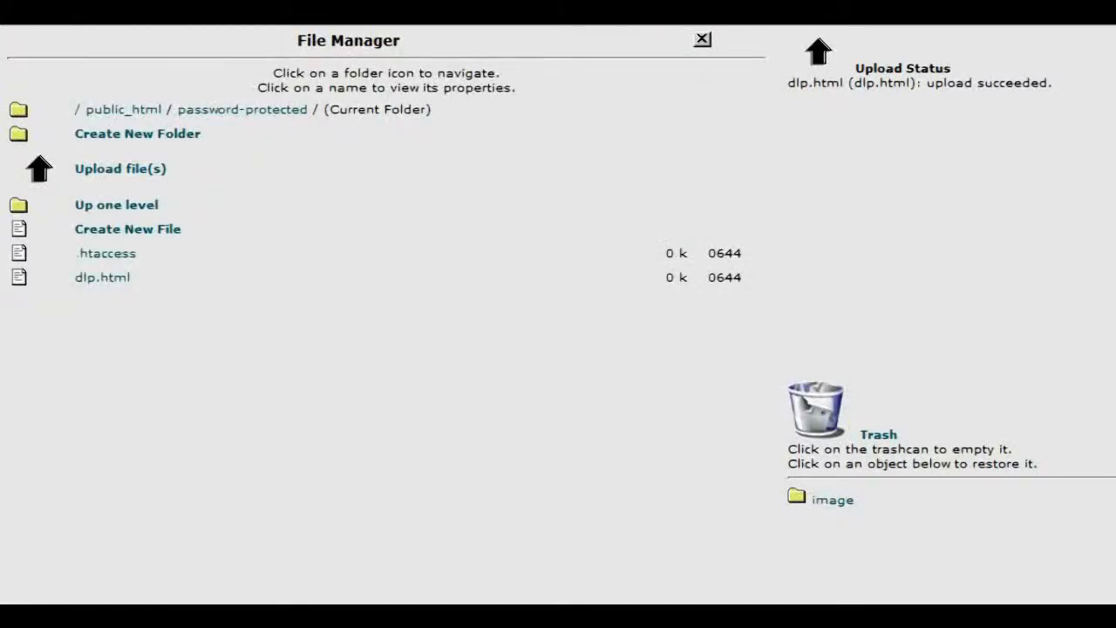
mouse_move(335, 164)
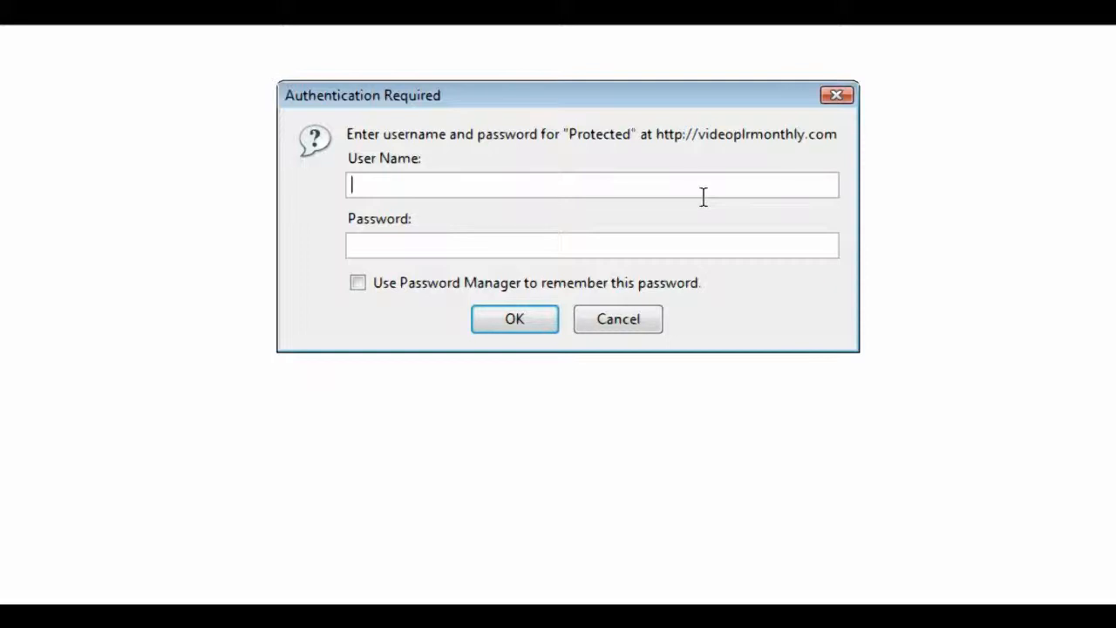
Sign in as tim at the Protected authentication prompt to reveal the download page.
type("to")
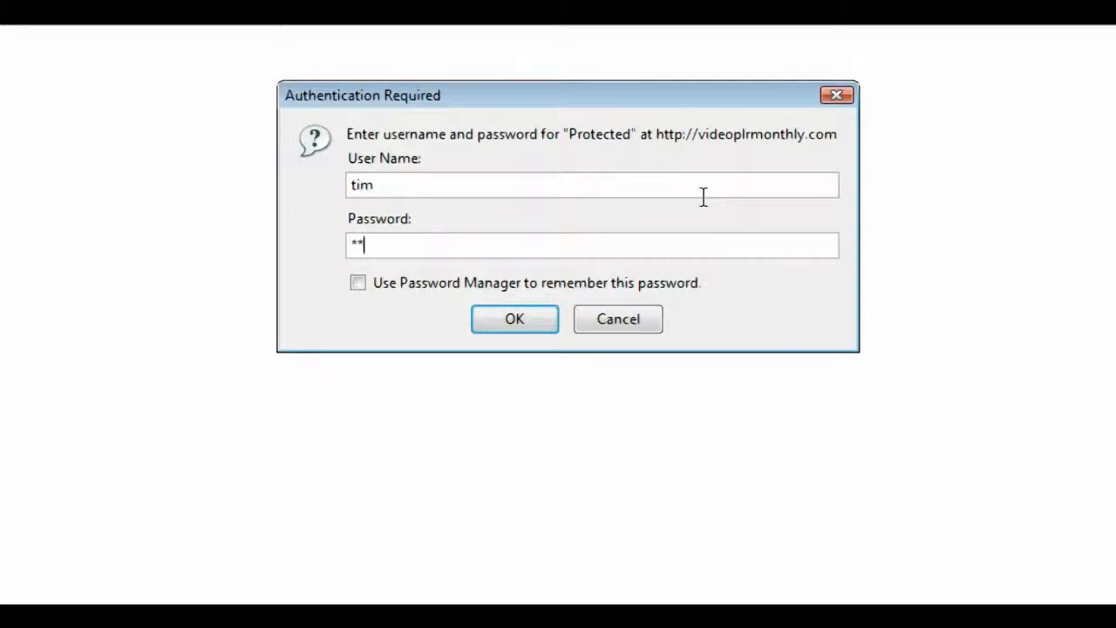
left_click(514, 317)
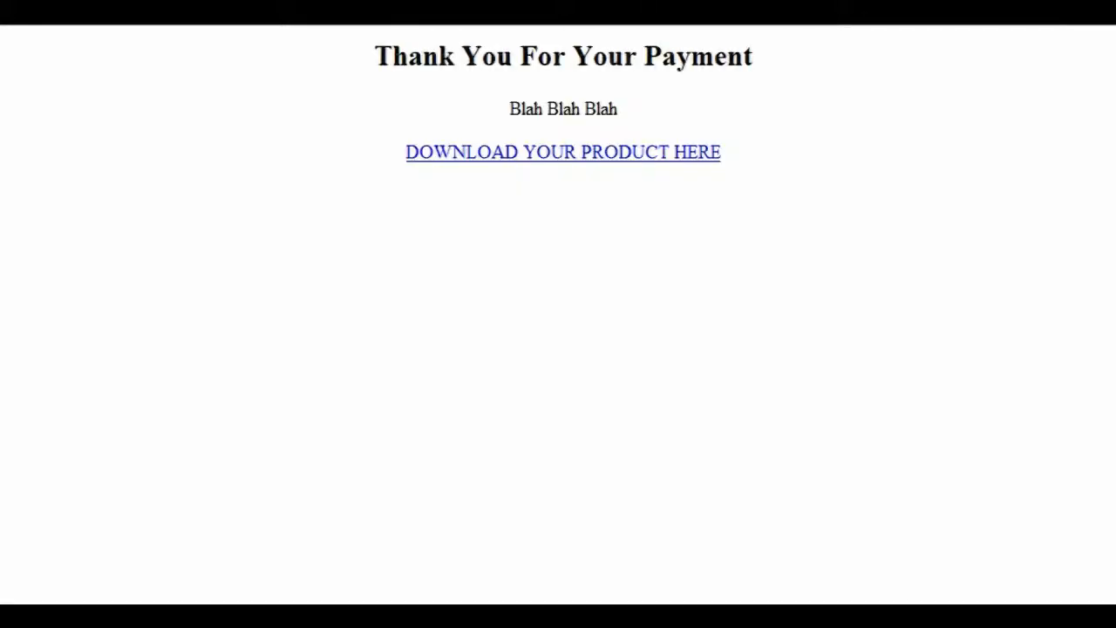